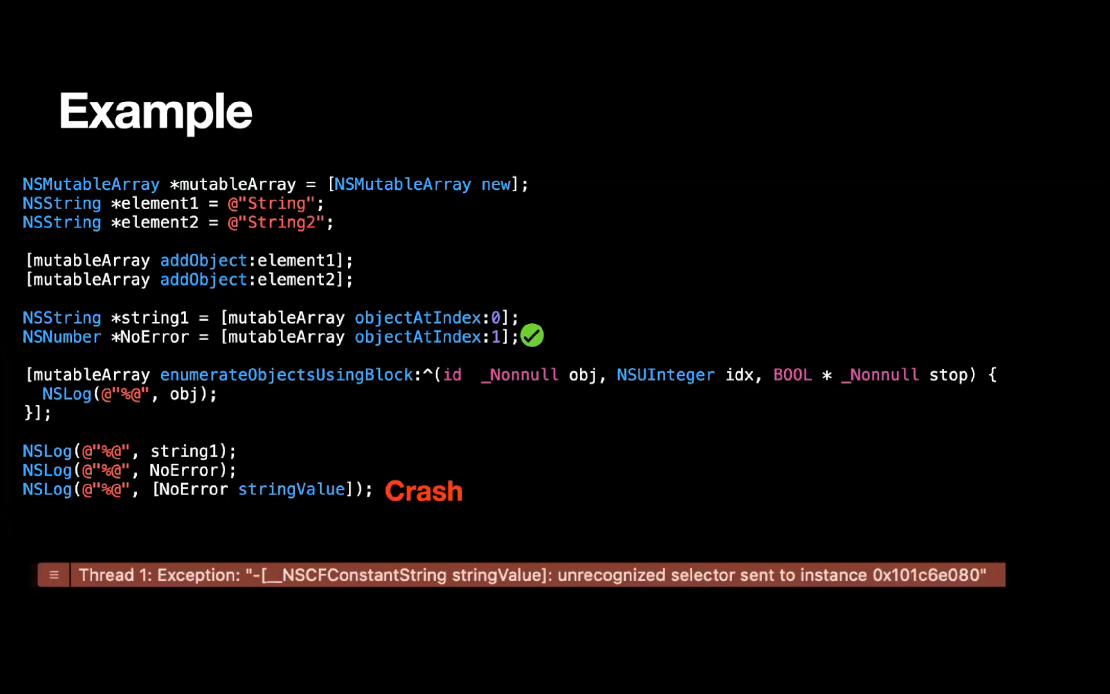
- Declare an Electric protocol requiring a charge() function in the playground
{"action": "key", "text": "escape"}
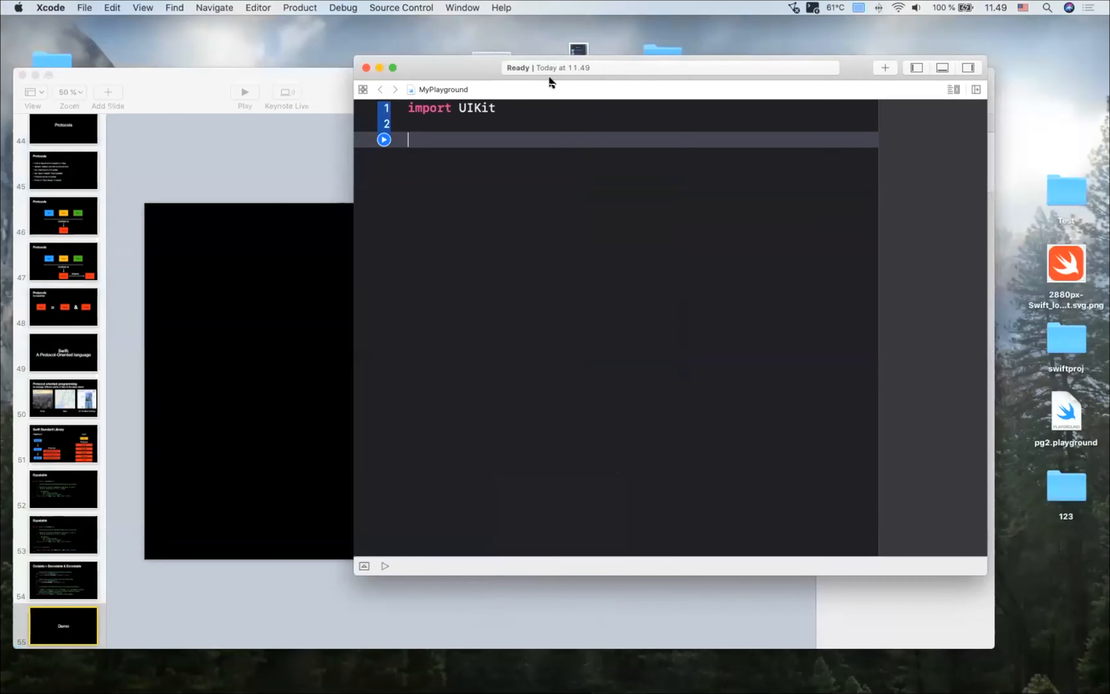
{"action": "left_click_drag", "start_coordinate": [551, 68], "coordinate": [525, 77]}
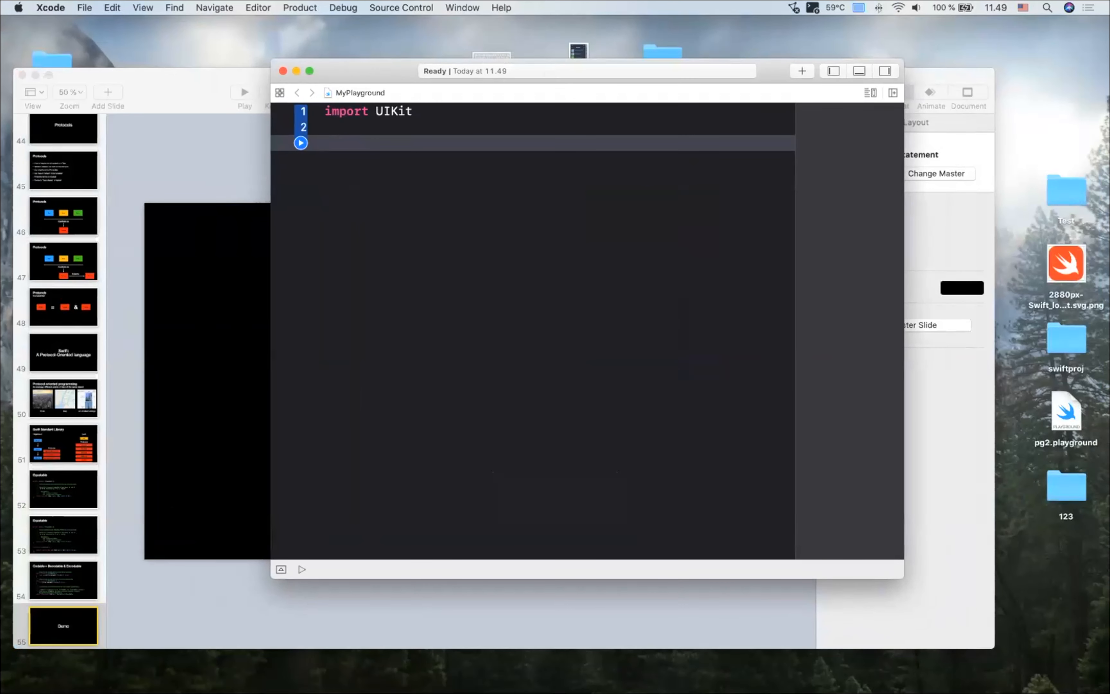
{"action": "mouse_move", "coordinate": [493, 269]}
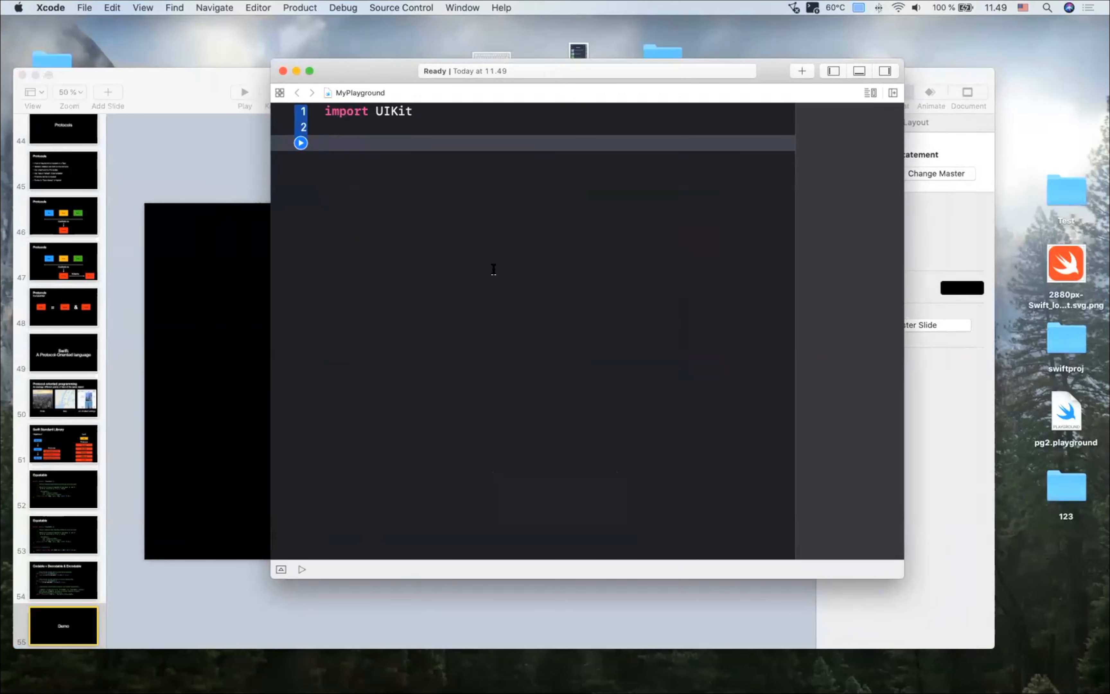
{"action": "left_click", "coordinate": [326, 143]}
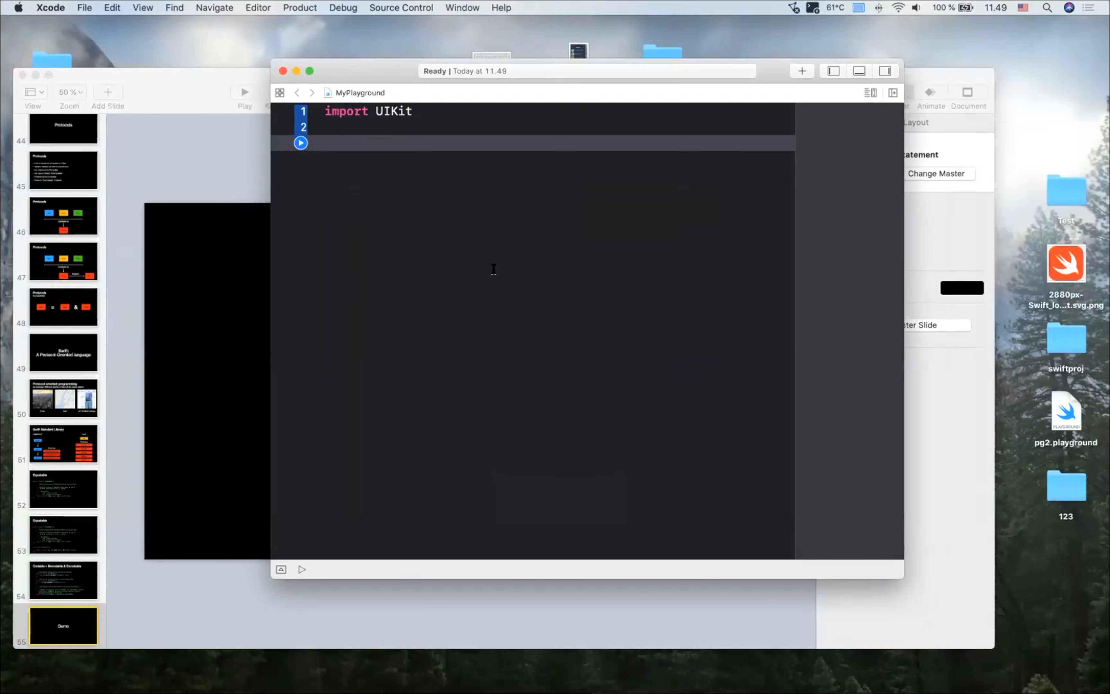
{"action": "type", "text": "prtocol"}
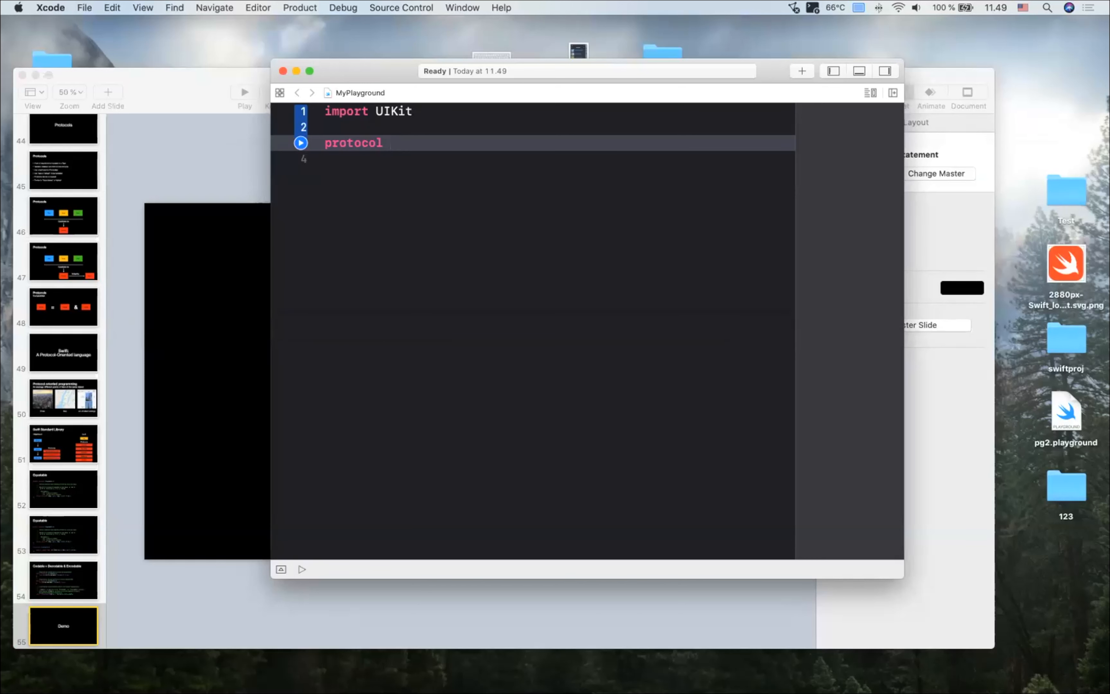
{"action": "type", "text": "Electric {"}
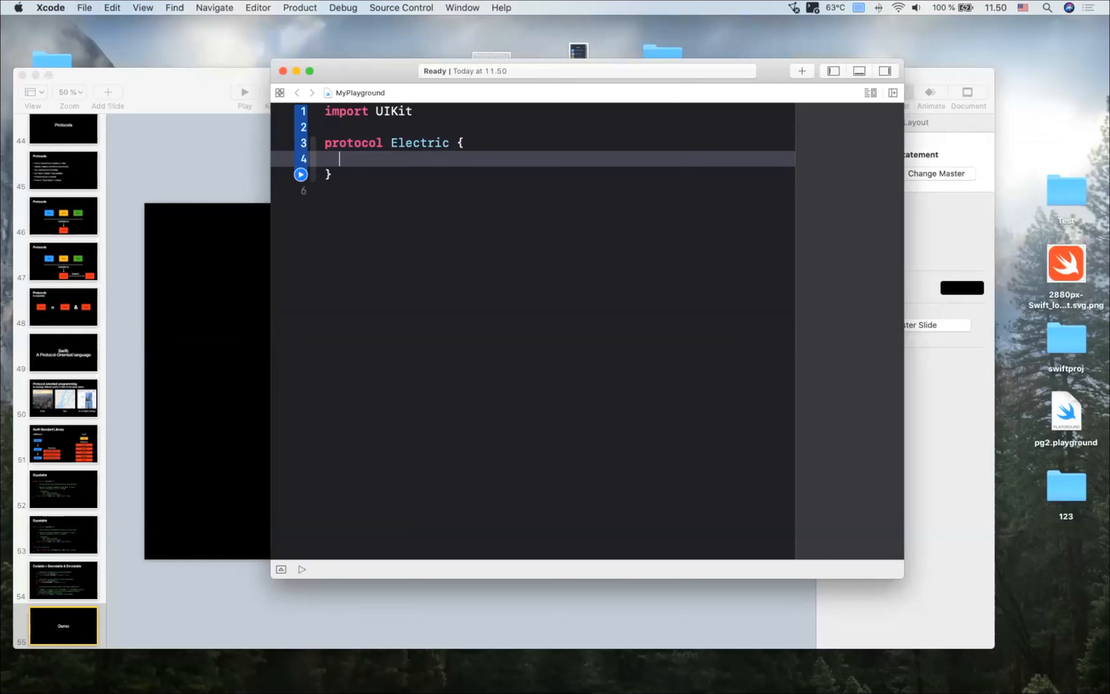
{"action": "type", "text": "func charge()"}
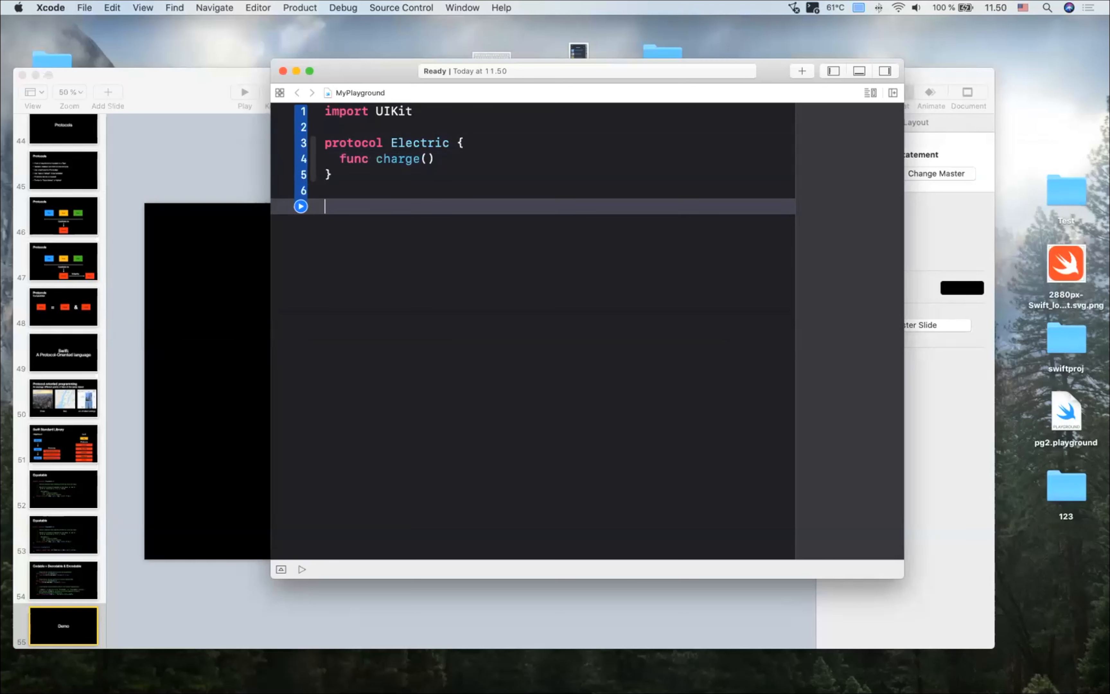
- Declare a Petrol protocol requiring refuel(), correcting the mistyped charge() to refuel()
{"action": "type", "text": "protocol Petrol {"}
{"action": "type", "text": "func "}
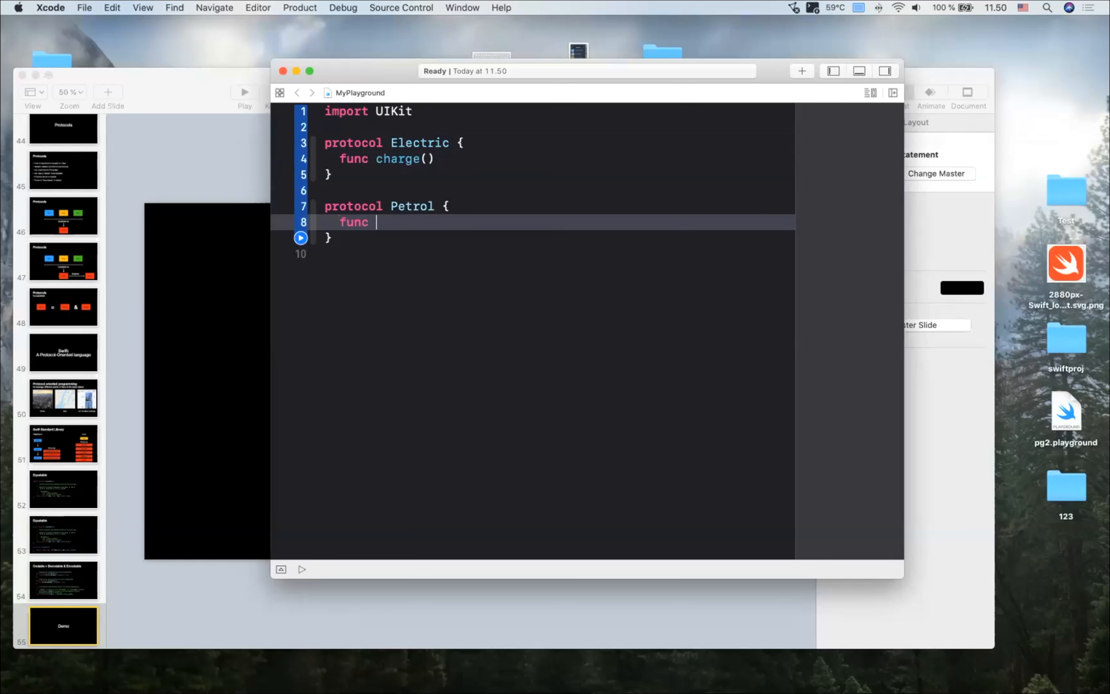
{"action": "type", "text": "charge()"}
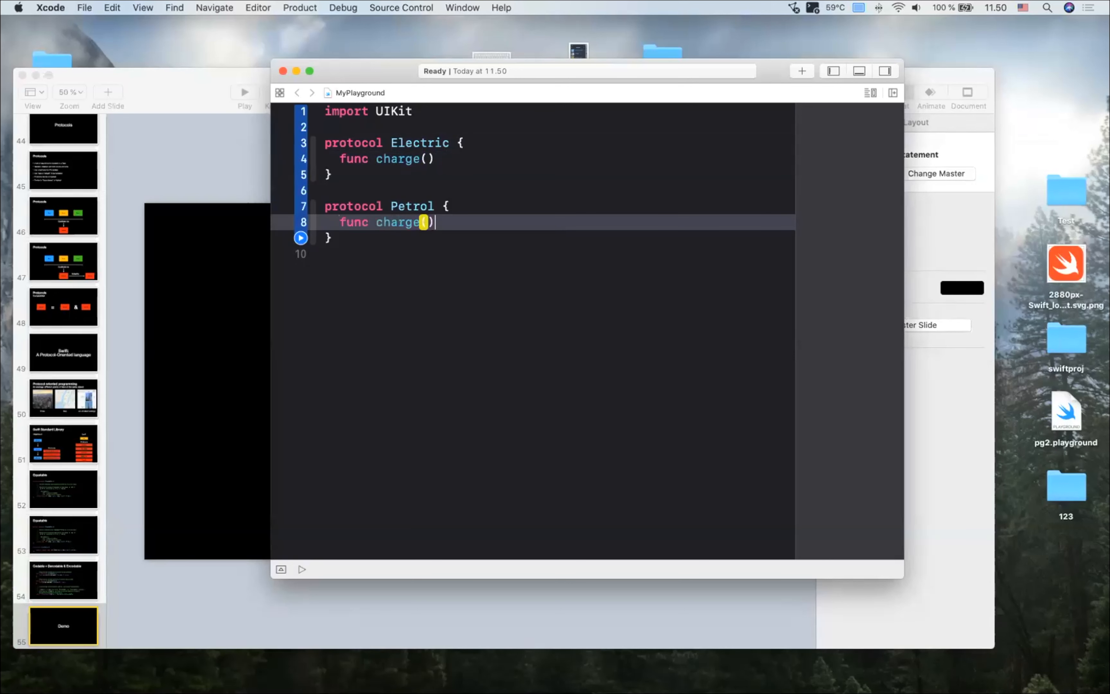
{"action": "key", "text": "Backspace"}
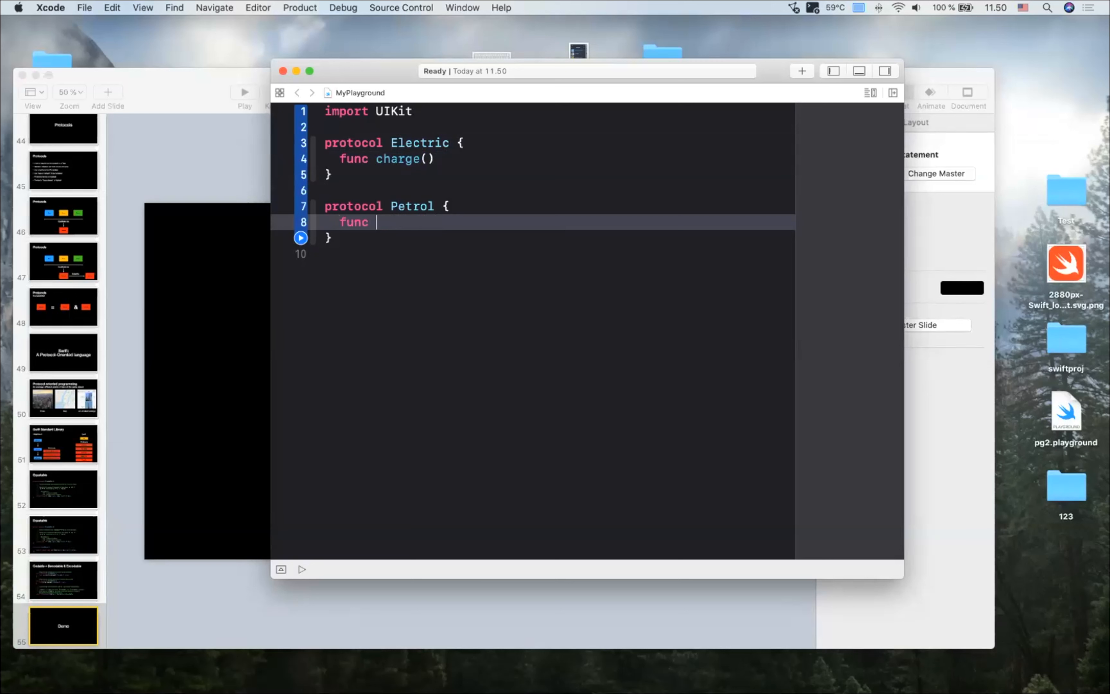
{"action": "type", "text": "re"}
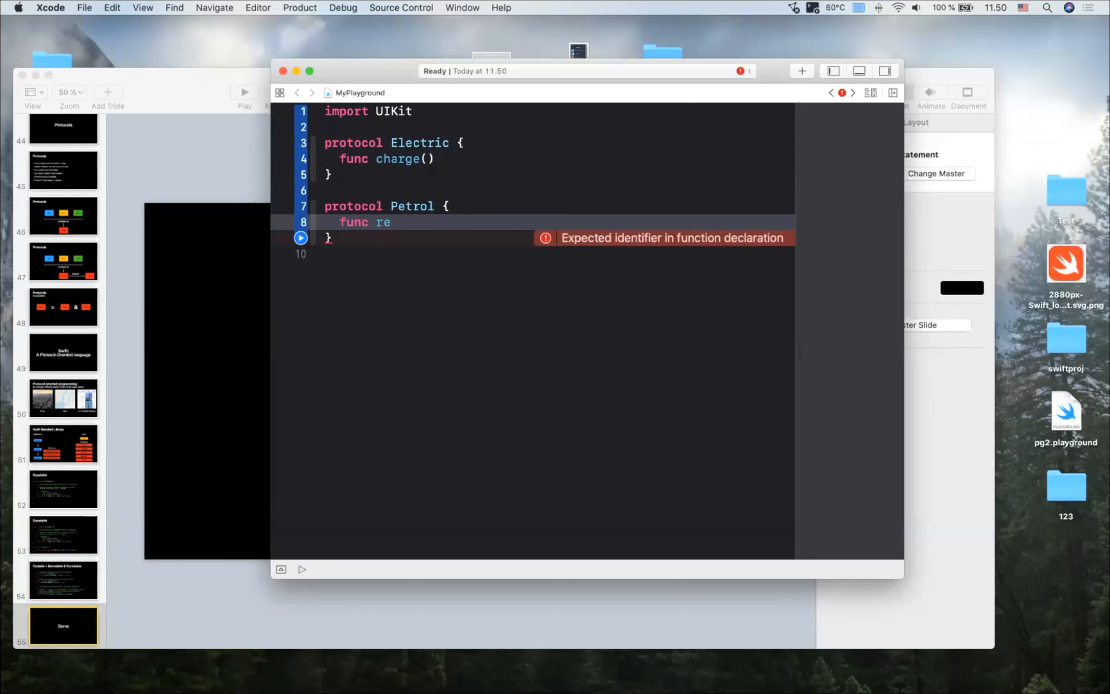
{"action": "type", "text": "fuel()"}
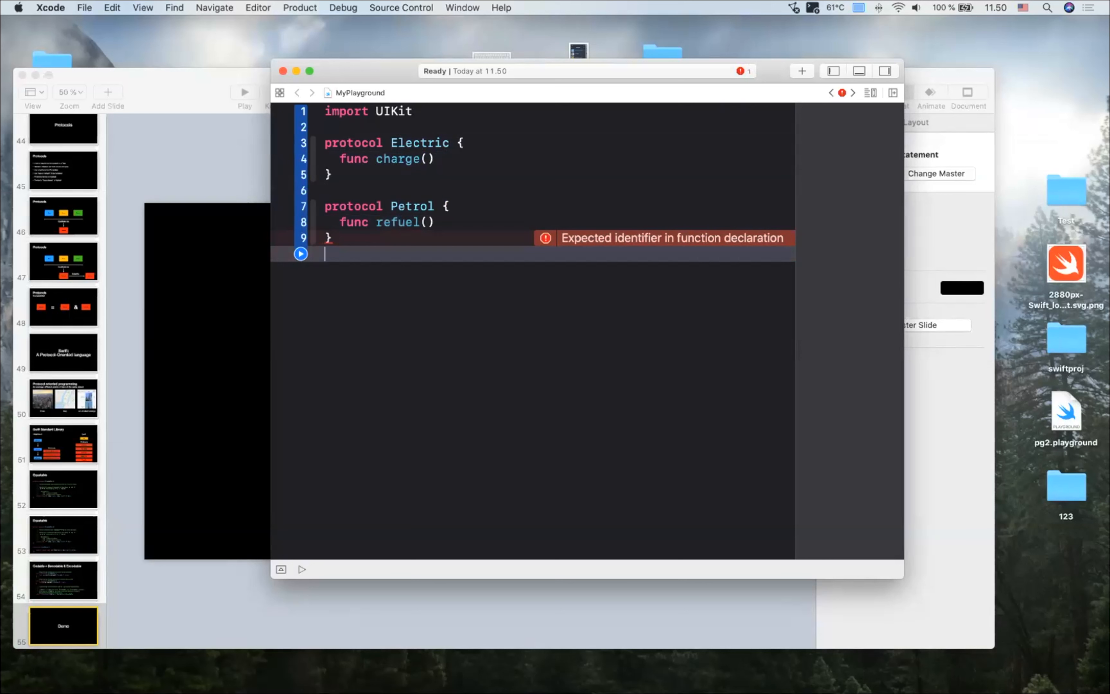
{"action": "key", "text": "return"}
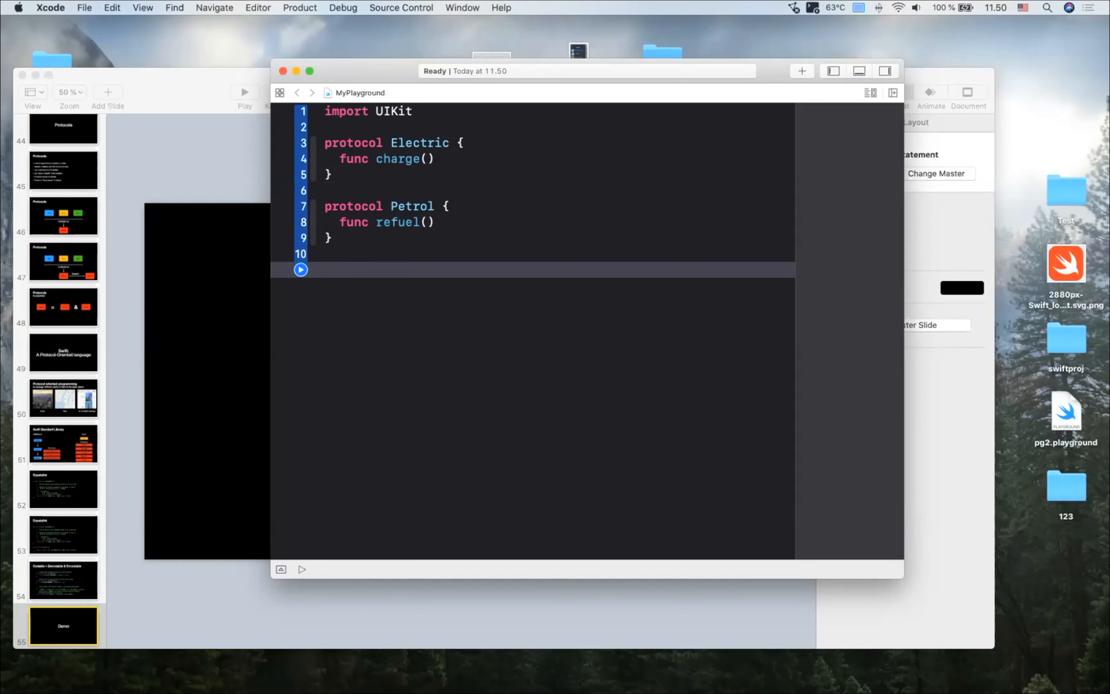
- Declare a Tesla struct adopting Electric, replacing the initial name Car
{"action": "type", "text": "struct"}
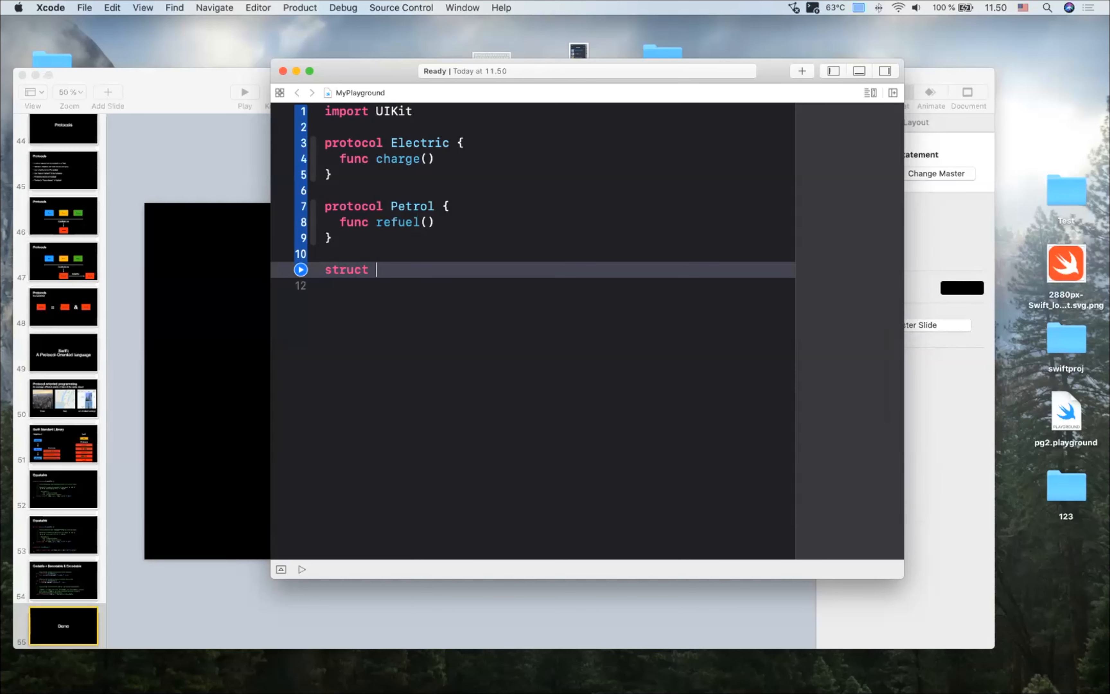
{"action": "type", "text": "Car"}
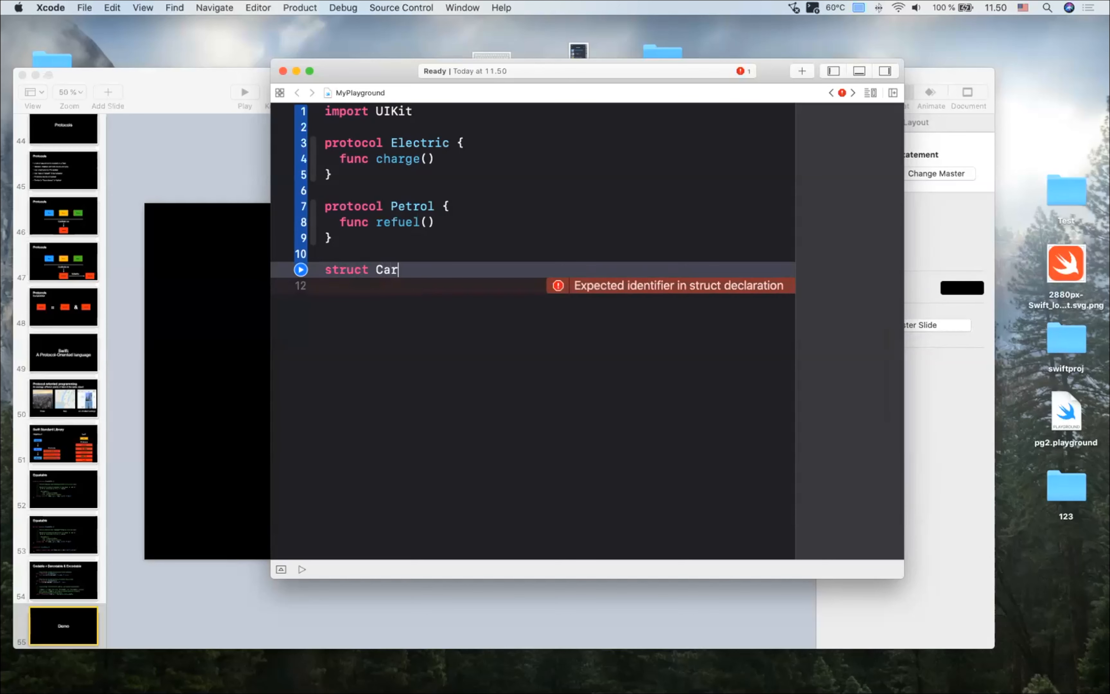
{"action": "key", "text": "backspace"}
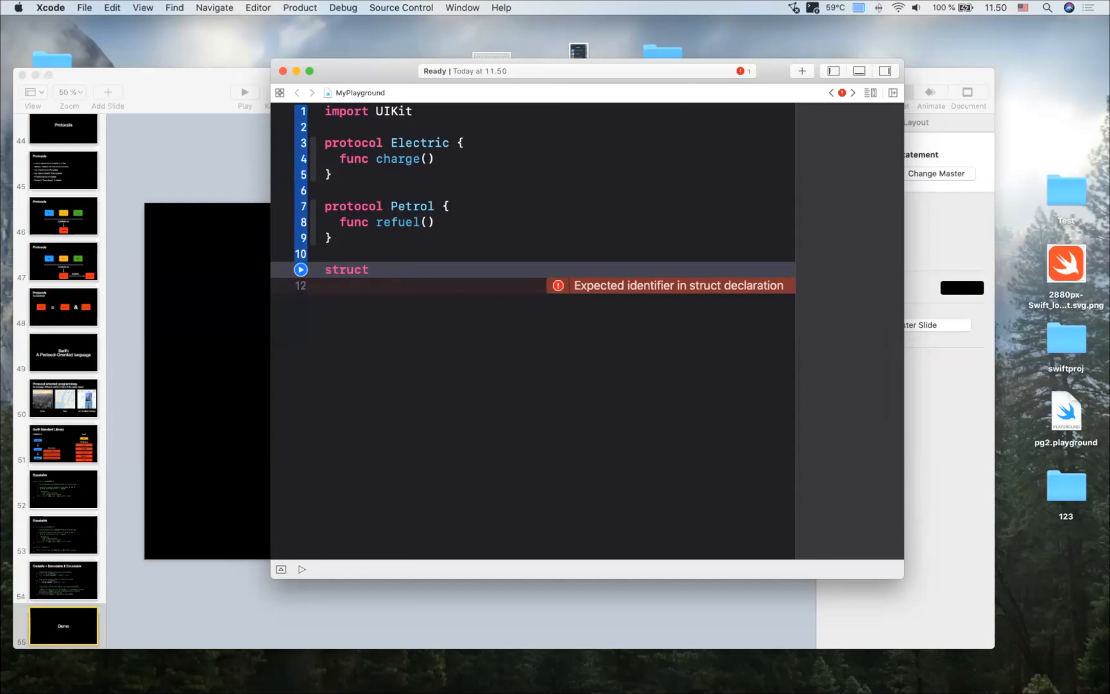
{"action": "type", "text": "Tesla:"}
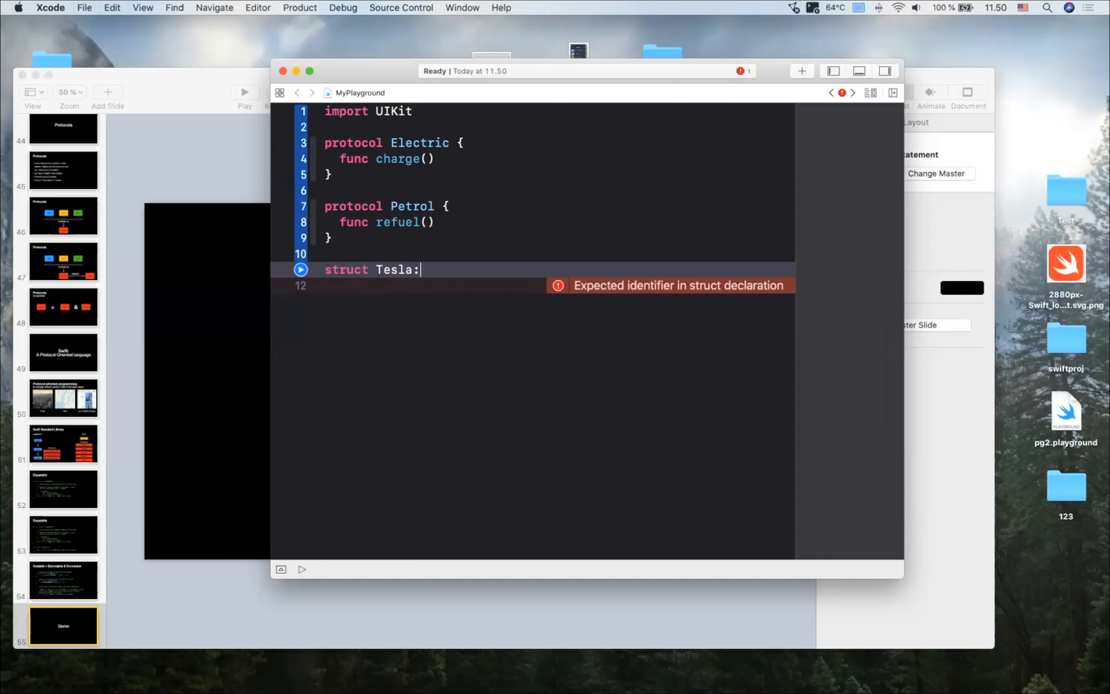
{"action": "type", "text": "Electric {"}
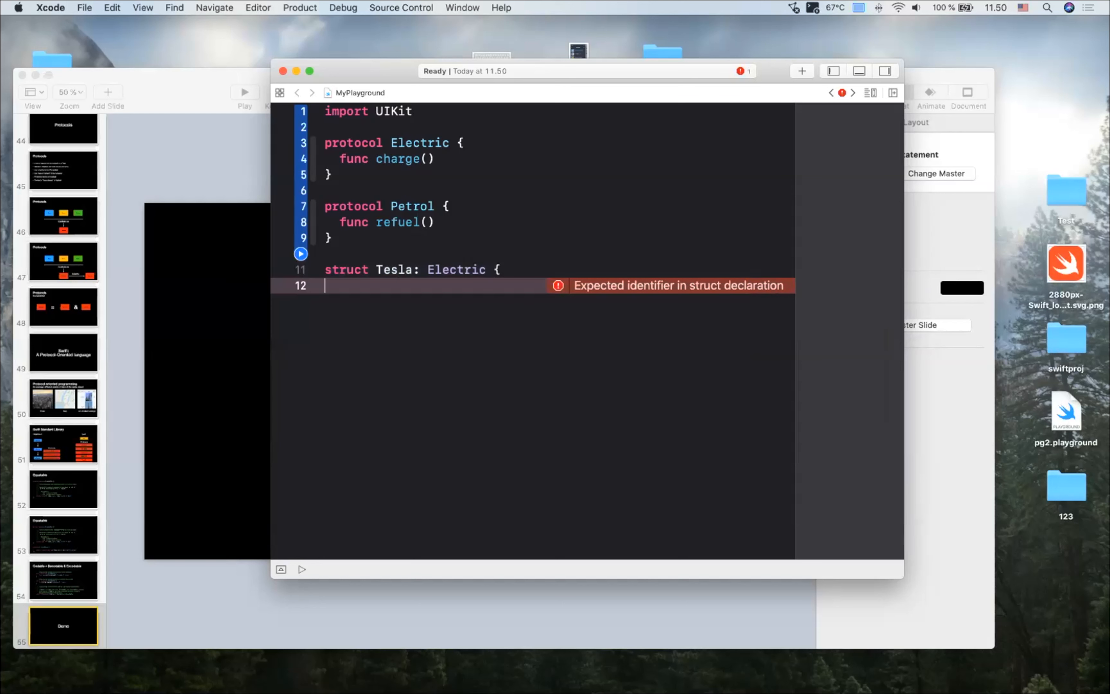
{"action": "type", "text": "}"}
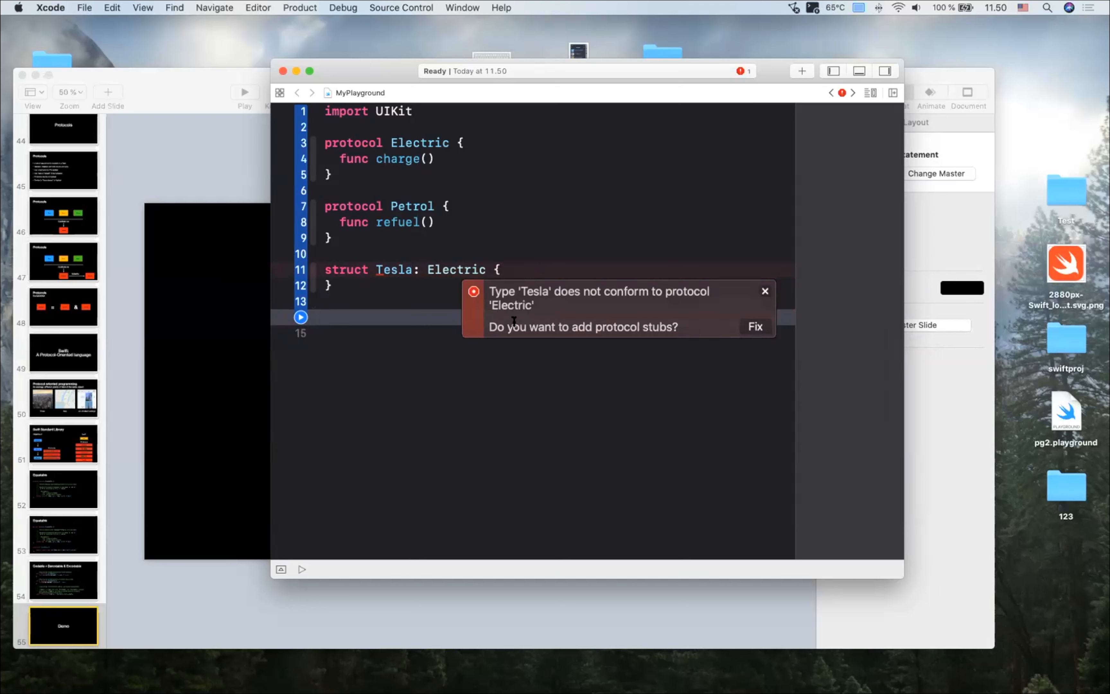
- Add the charge() stub to Tesla and make it print "Charging my tesla"
{"action": "left_click", "coordinate": [755, 327]}
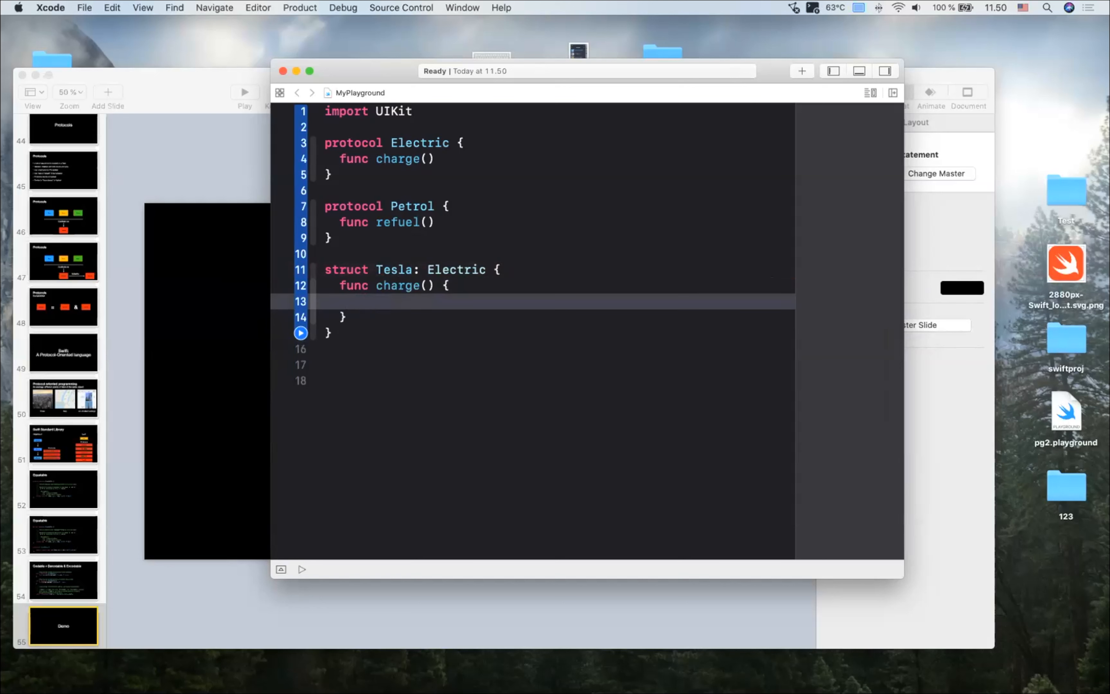
{"action": "type", "text": "p"}
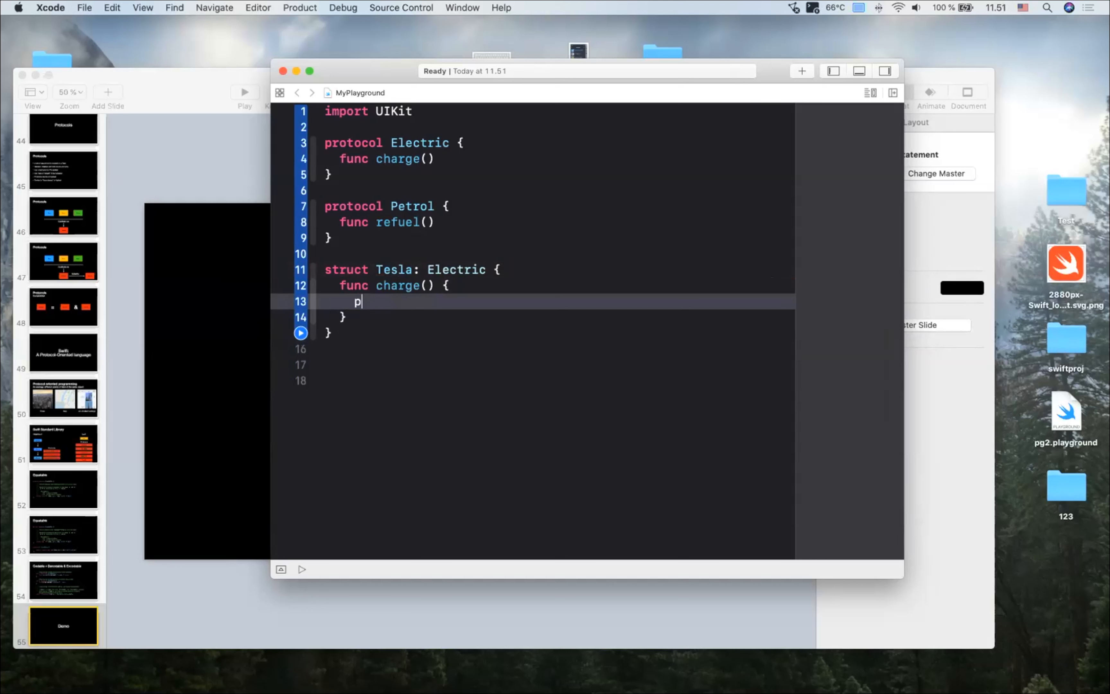
{"action": "key", "text": "backspace"}
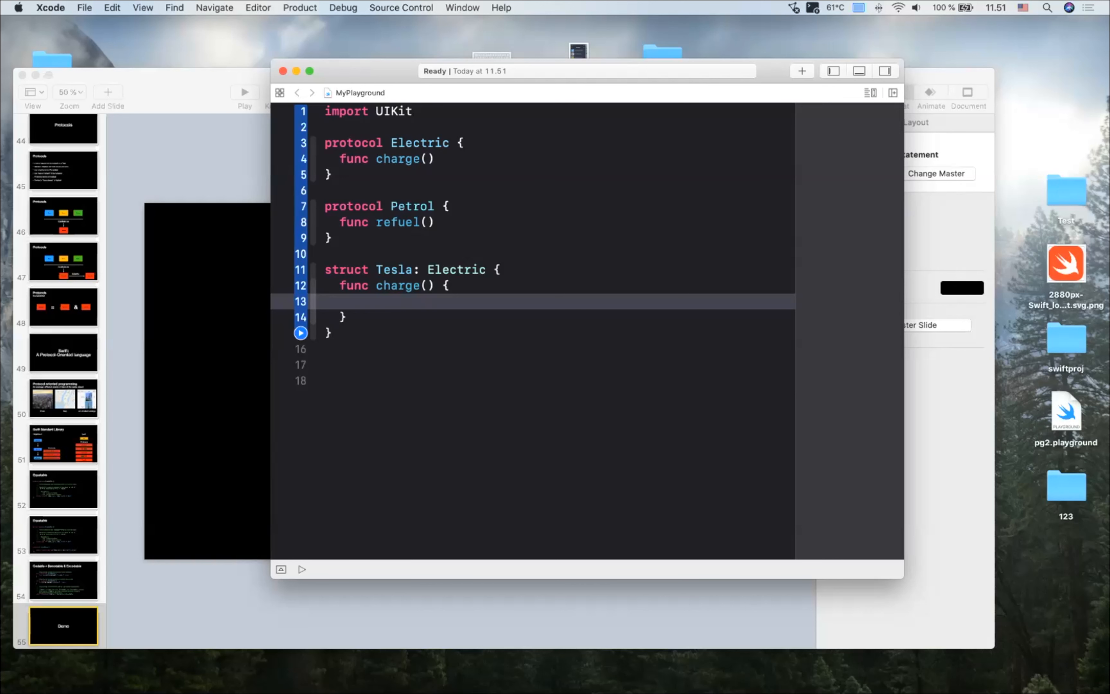
{"action": "type", "text": "print(("}
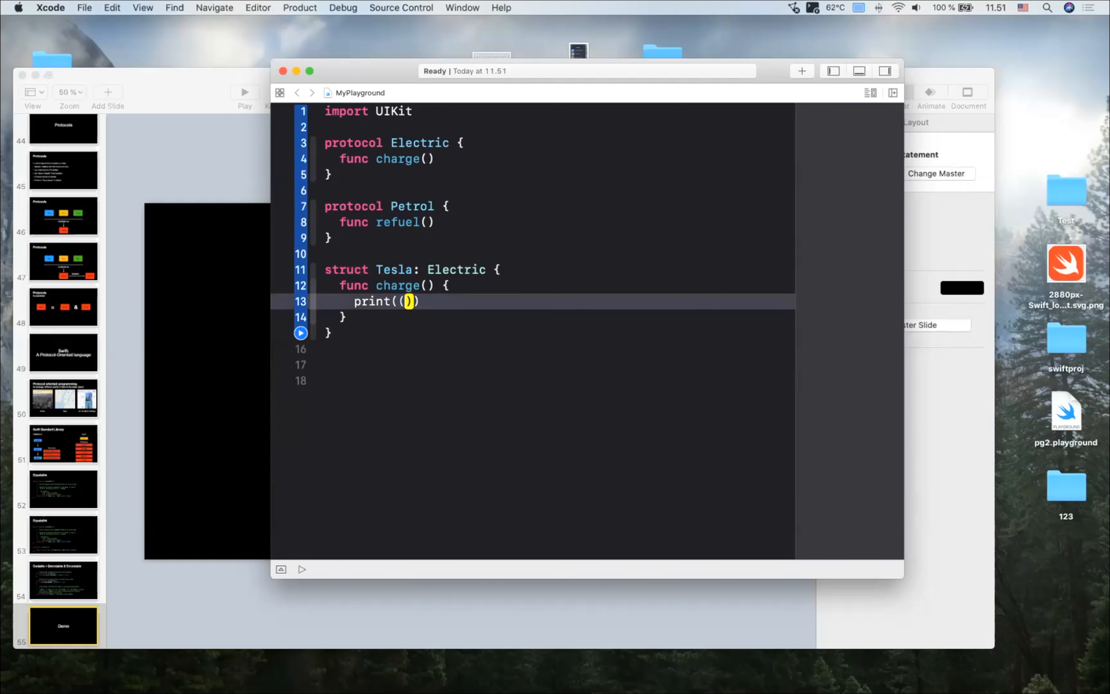
{"action": "type", "text": "\"Charging\""}
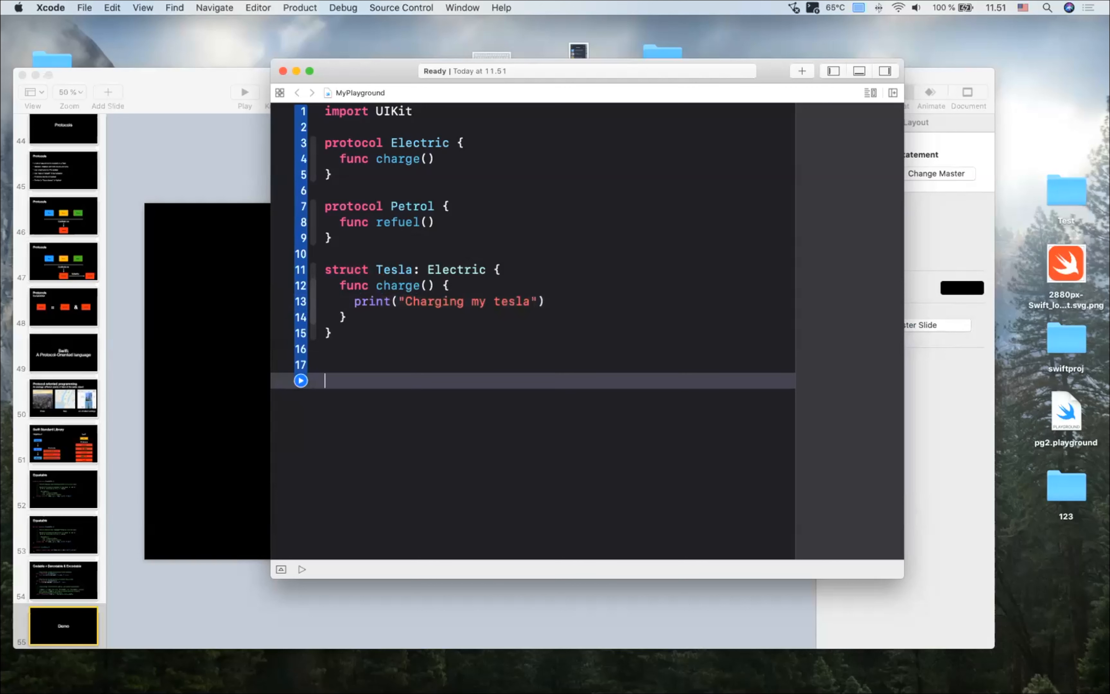
{"action": "mouse_move", "coordinate": [361, 368]}
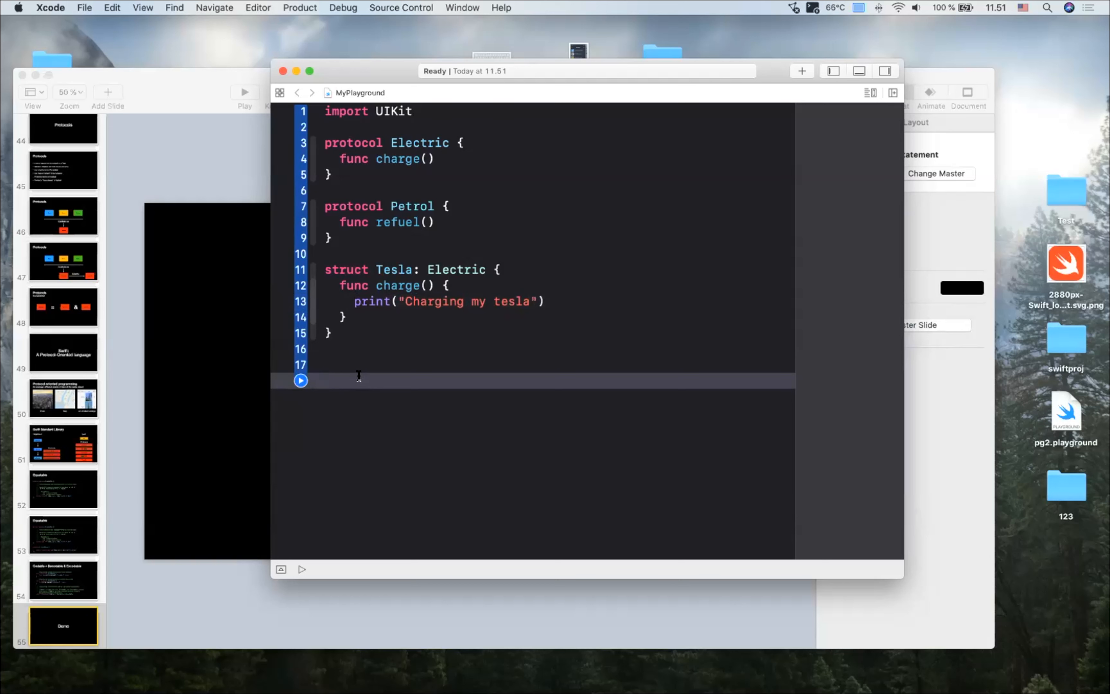
- Add a Benz struct adopting Petrol whose refuel() prints "Refueling my Benz"
{"action": "type", "text": "st"}
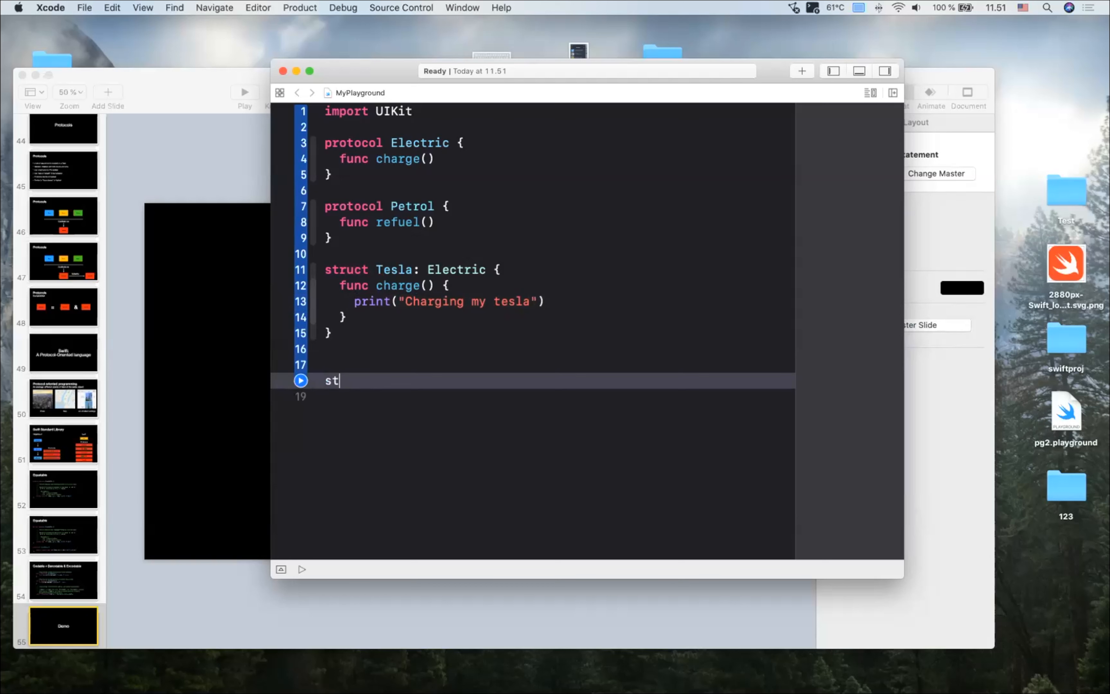
{"action": "type", "text": "ruct Benz:"}
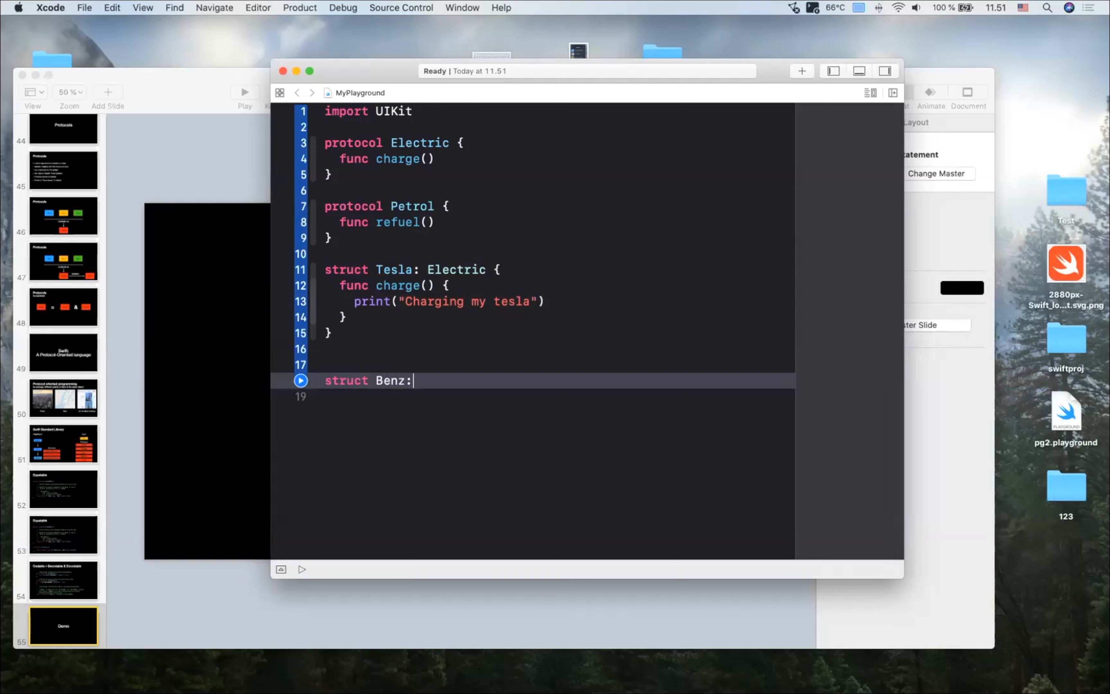
{"action": "type", "text": "Petrol {"}
{"action": "left_click", "coordinate": [558, 397]}
{"action": "type", "text": "func"}
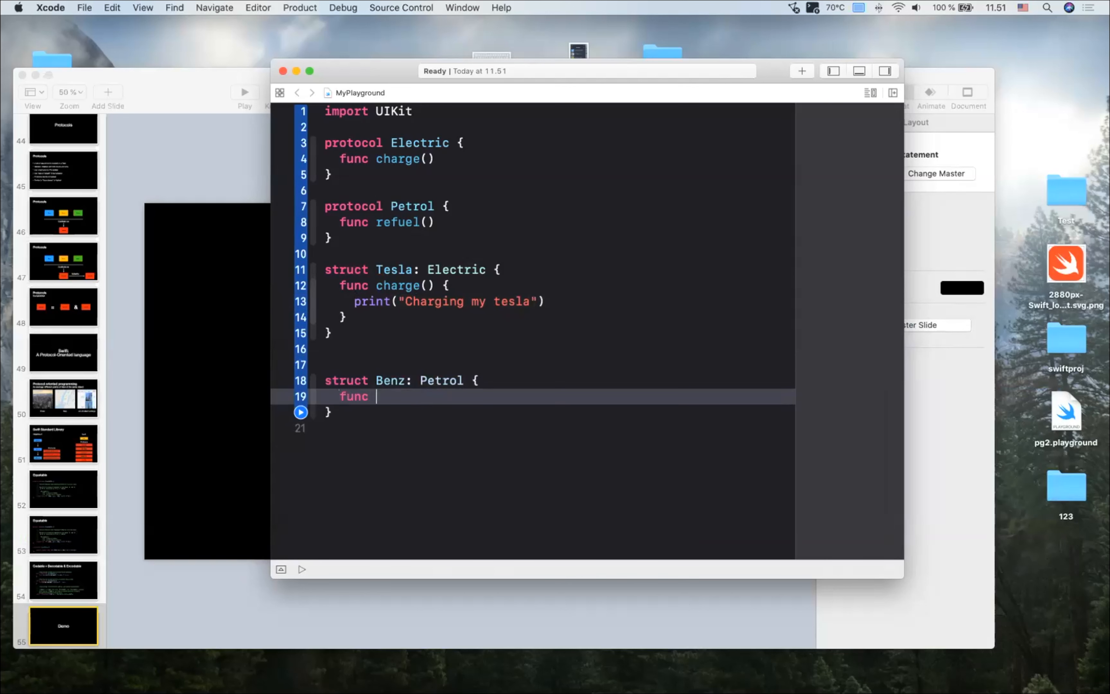
{"action": "type", "text": "refuel() {"}
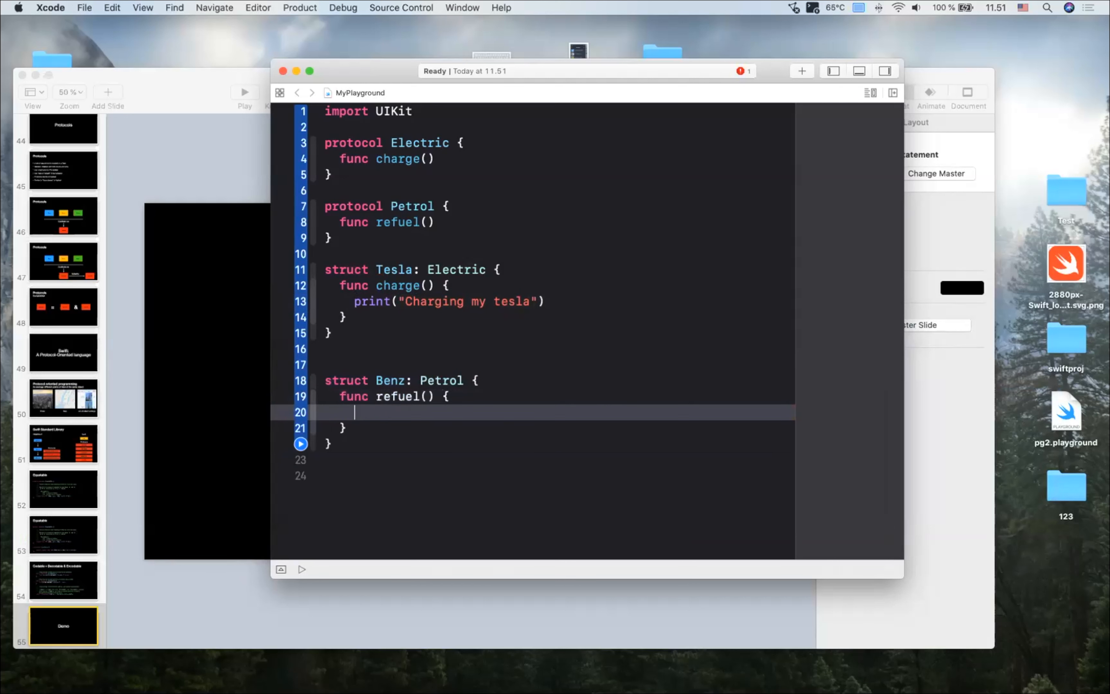
{"action": "double_click", "coordinate": [448, 300]}
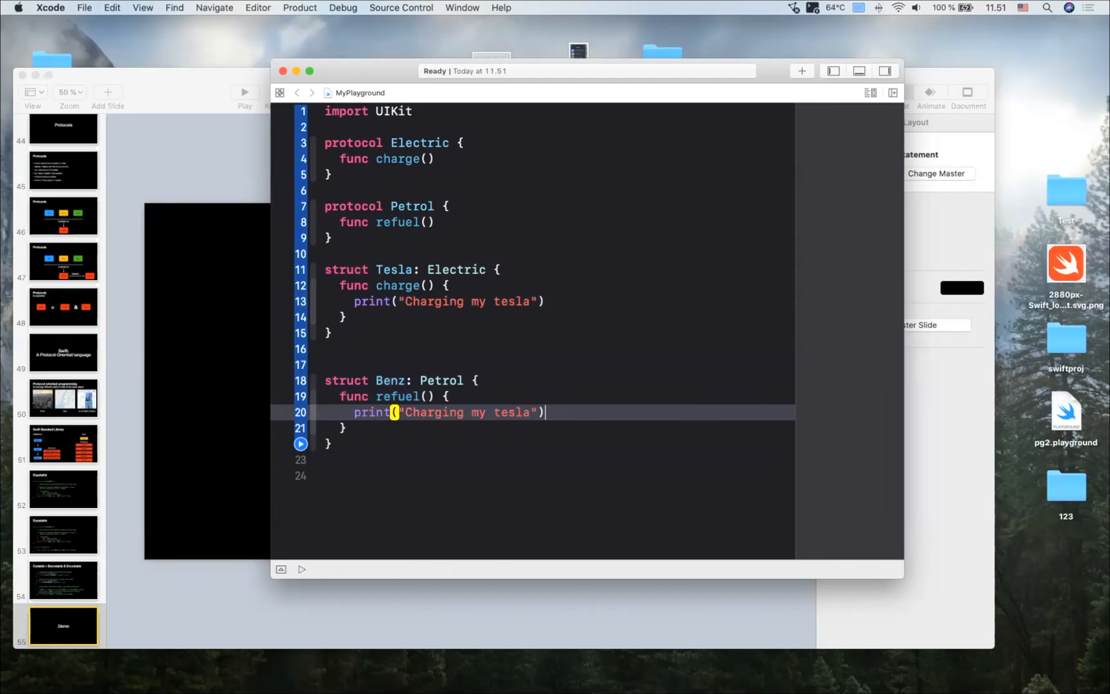
{"action": "type", "text": "Refuel"}
{"action": "type", "text": "p"}
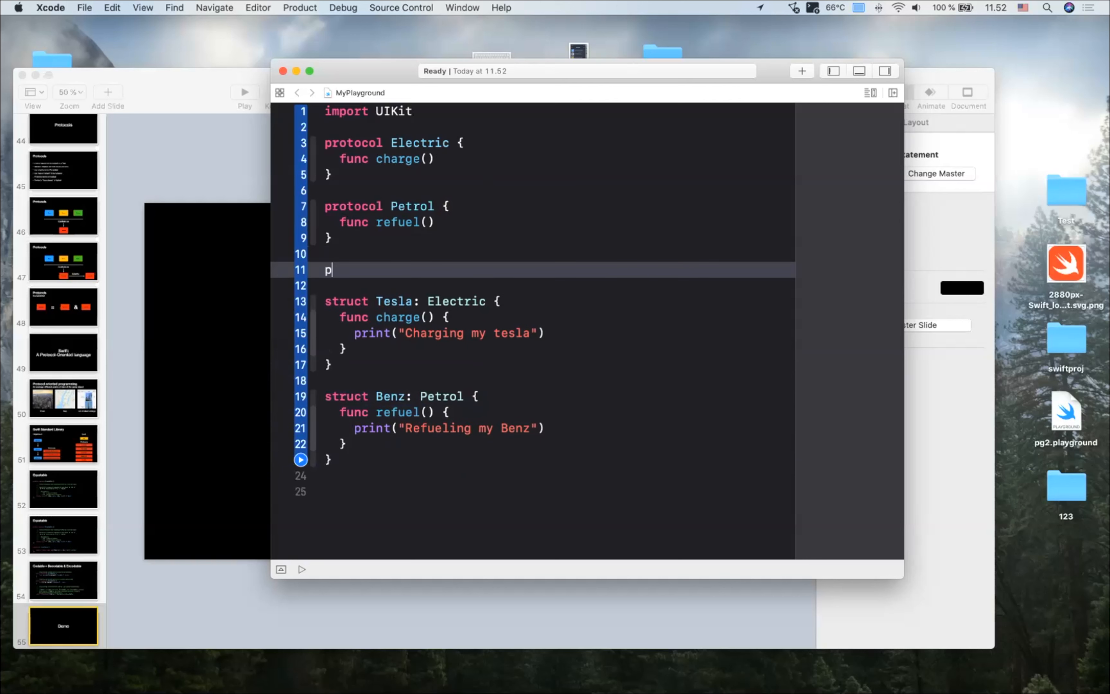
- Declare a Diesel protocol requiring refuel() below the Petrol protocol
{"action": "type", "text": "rotocol Die"}
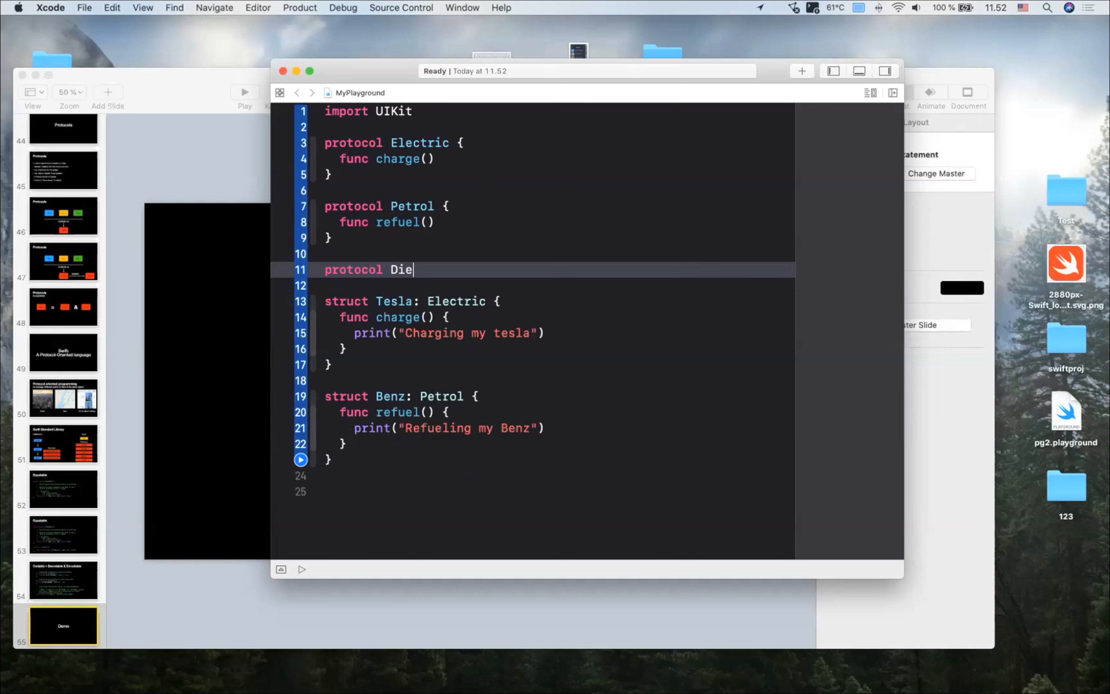
{"action": "type", "text": "sel {"}
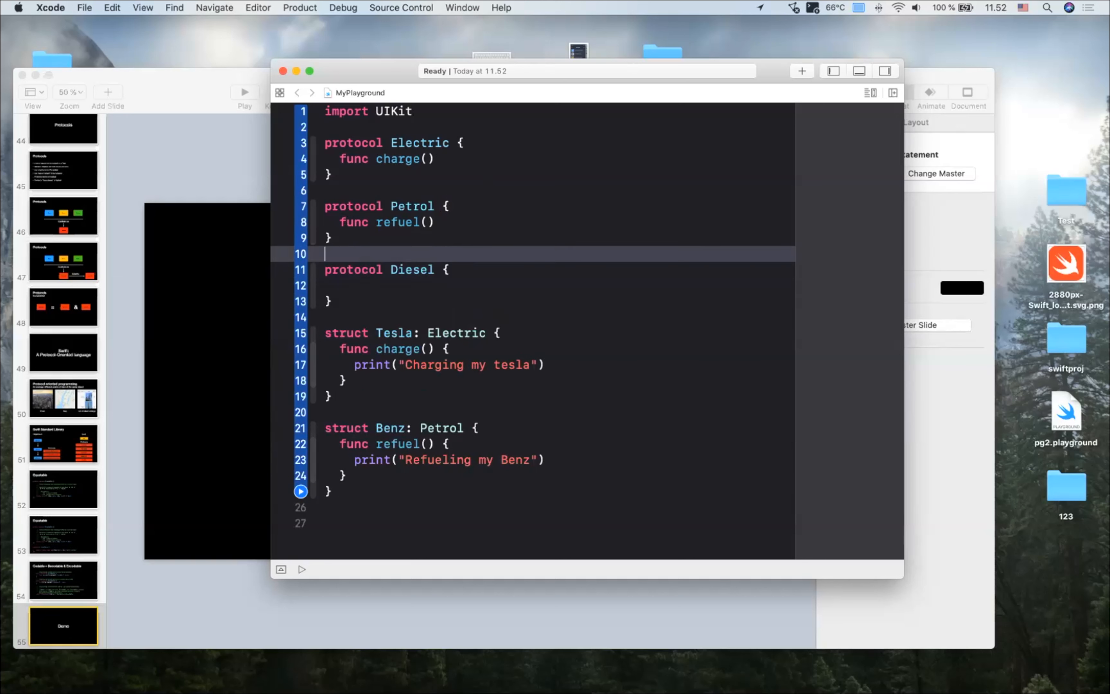
{"action": "type", "text": "func refuel()"}
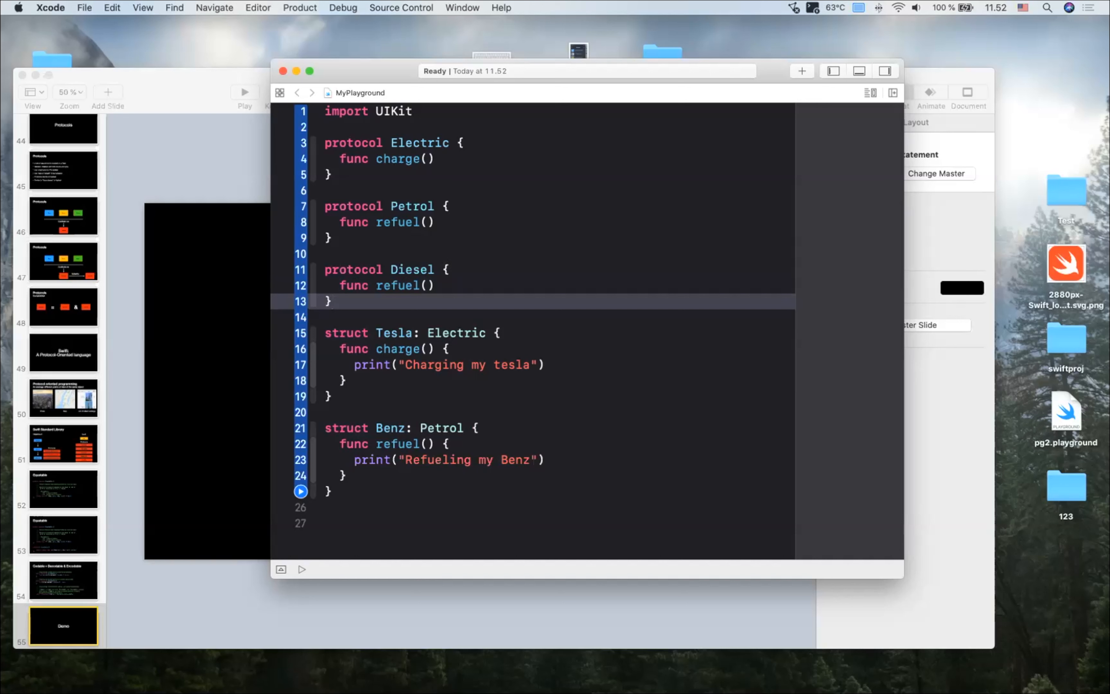
{"action": "left_click", "coordinate": [331, 301]}
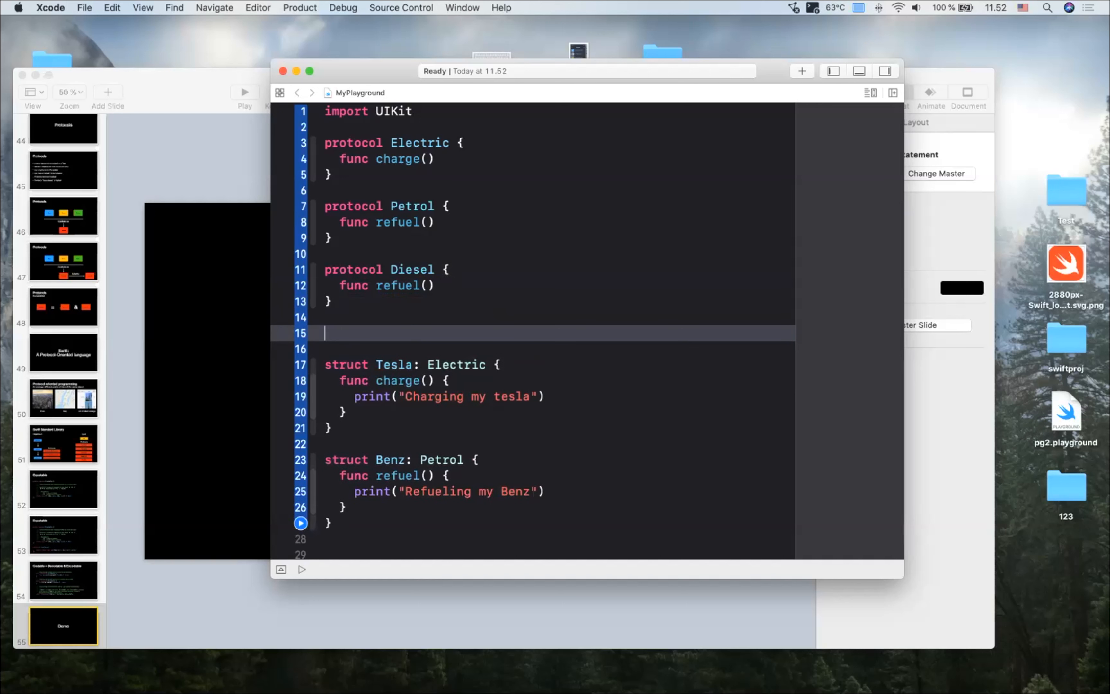
- Declare a LiquidFuel protocol holding the refuel() requirement
{"action": "type", "text": "protocol"}
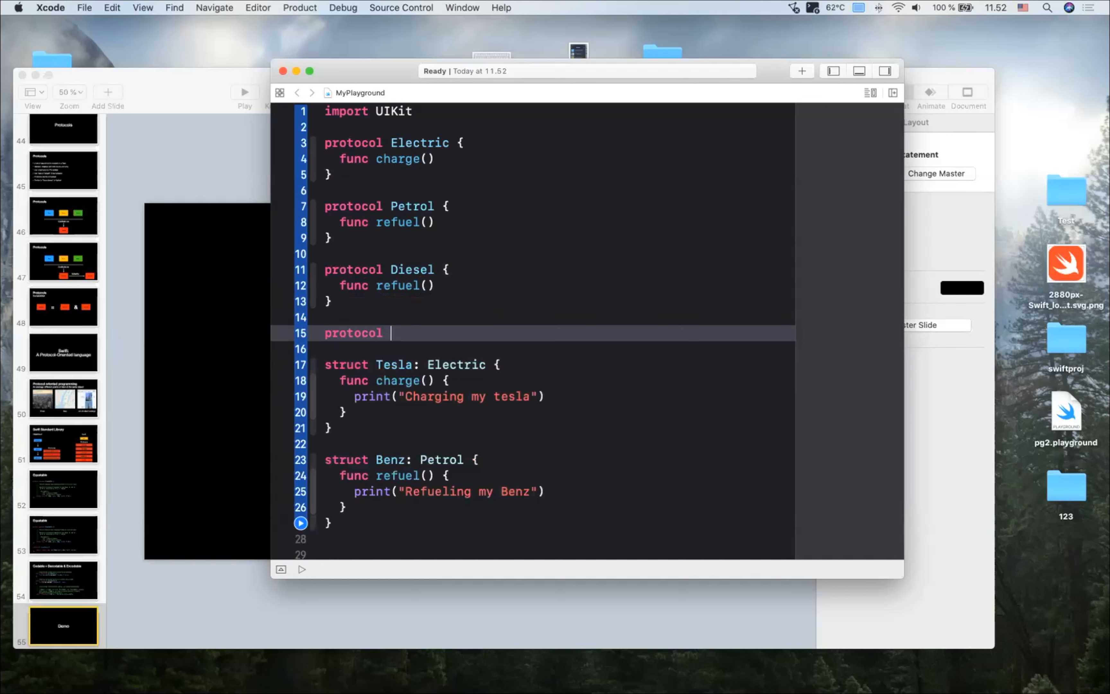
{"action": "type", "text": "L"}
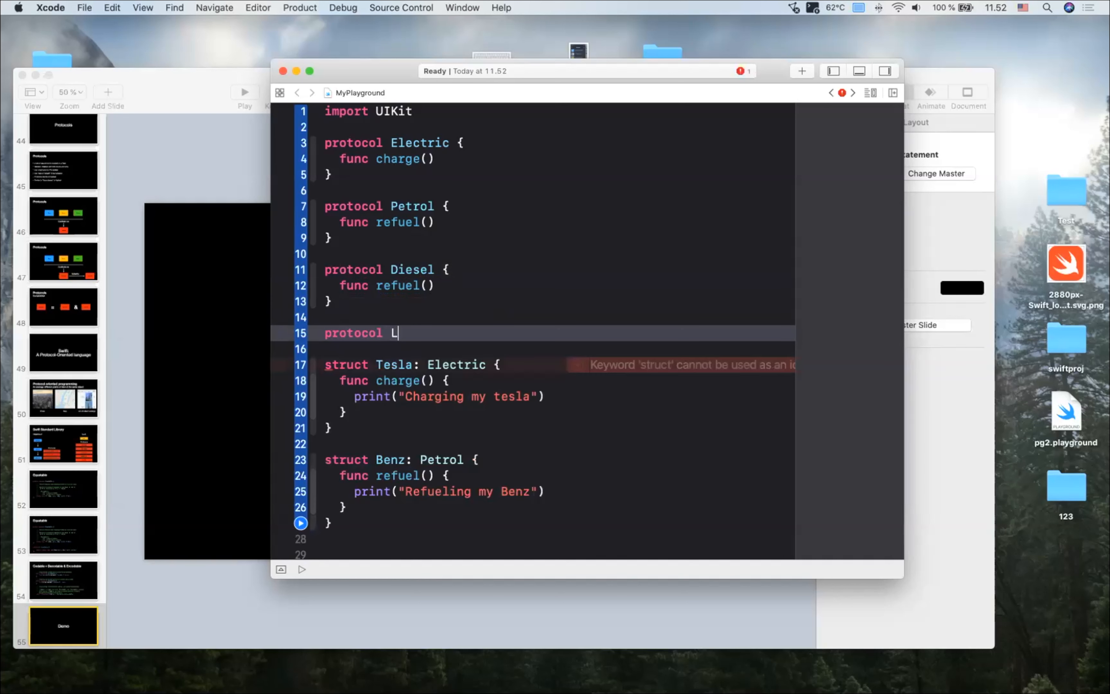
{"action": "type", "text": "iqui"}
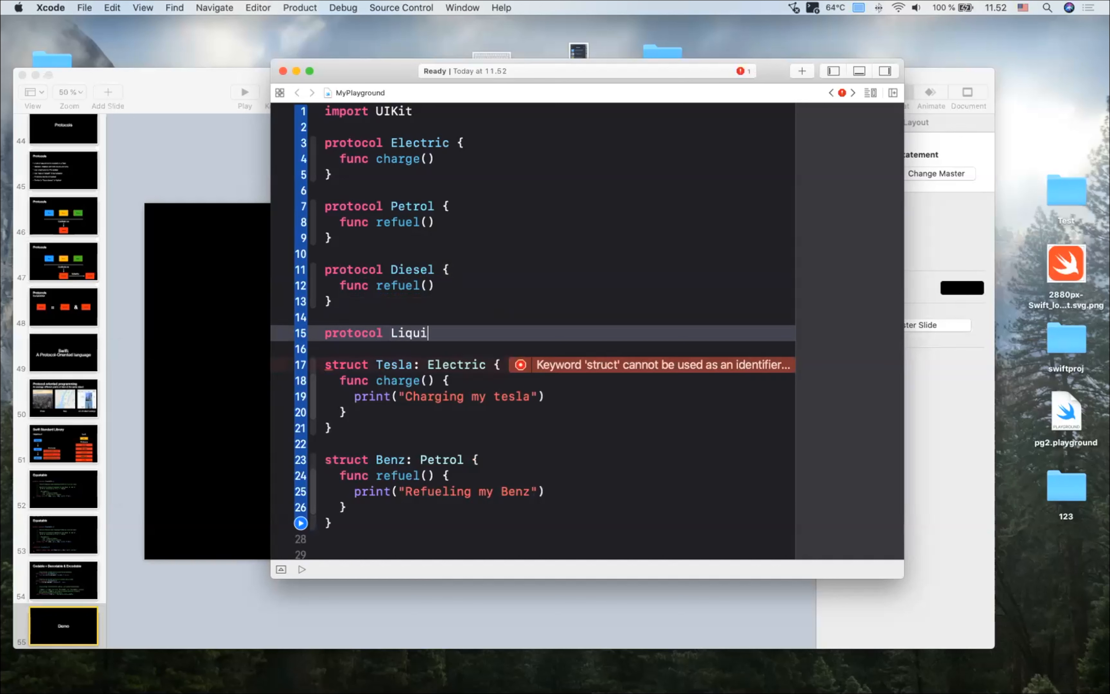
{"action": "type", "text": "dFuel {"}
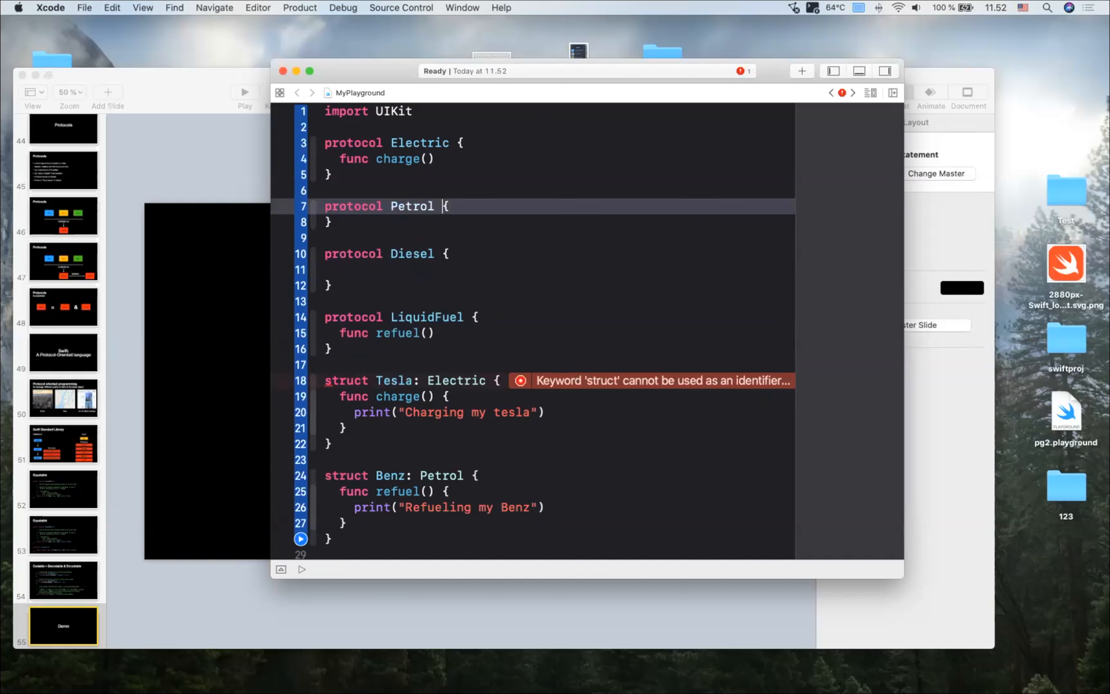
- Make Petrol and Diesel inherit from LiquidFuel instead of declaring refuel() themselves
{"action": "type", "text": ":"}
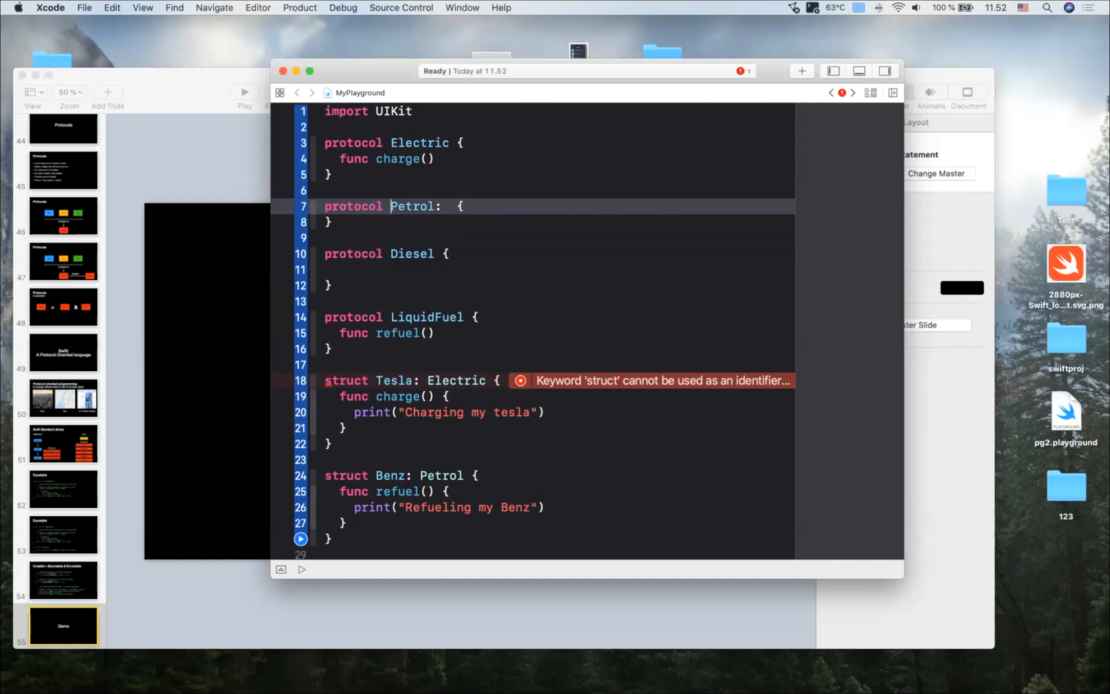
{"action": "type", "text": "LiquidFuel"}
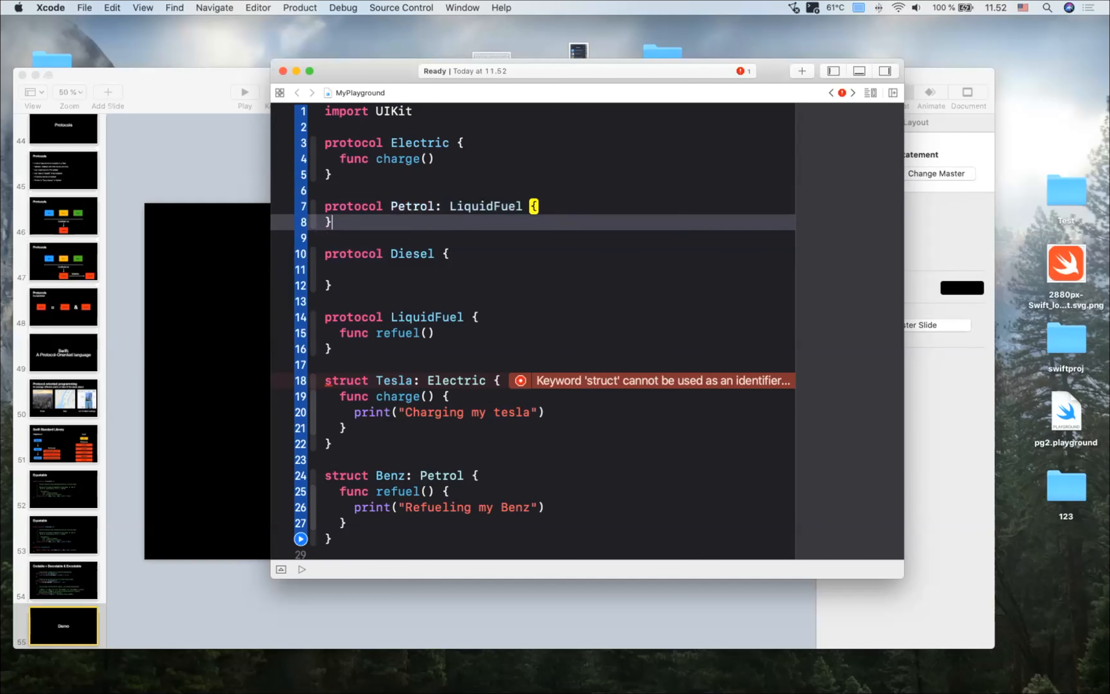
{"action": "type", "text": ": LiquidFuel"}
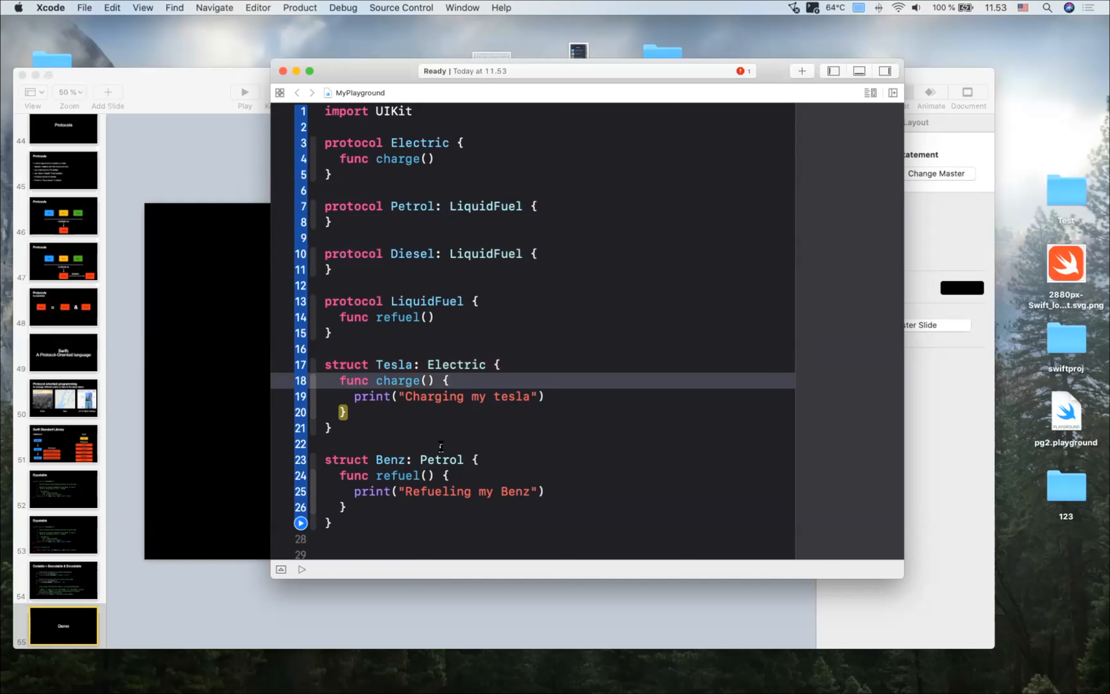
- Start a Volvo struct adopting Diesel below the Benz struct
{"action": "scroll", "scroll_direction": "down", "scroll_amount": 3}
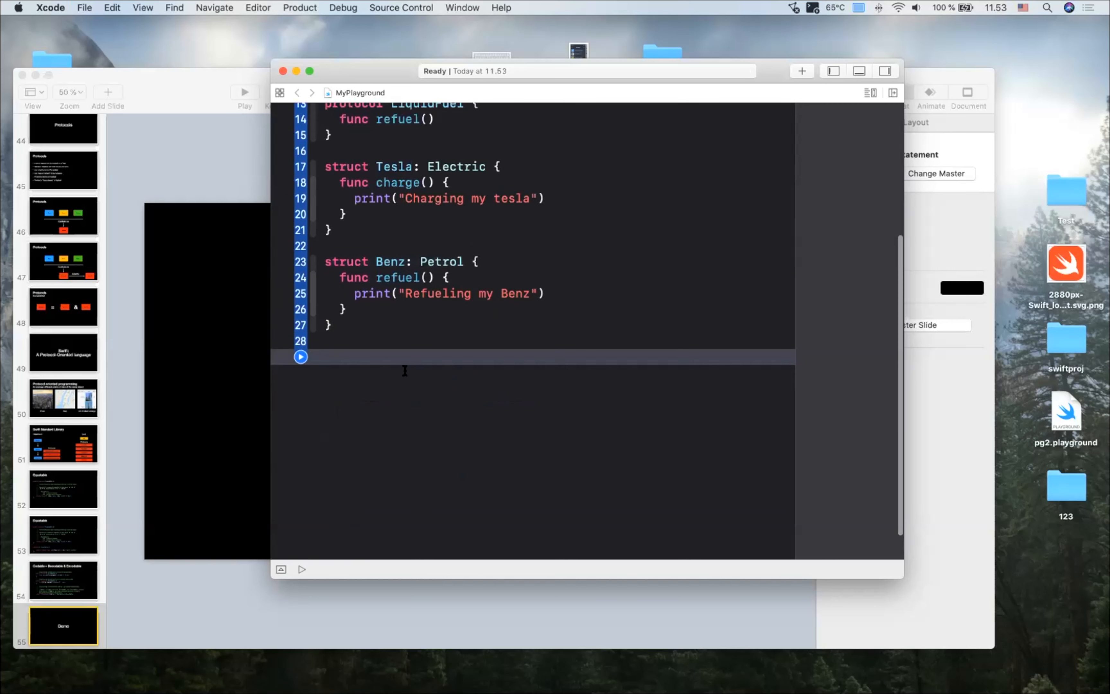
{"action": "type", "text": "struct V"}
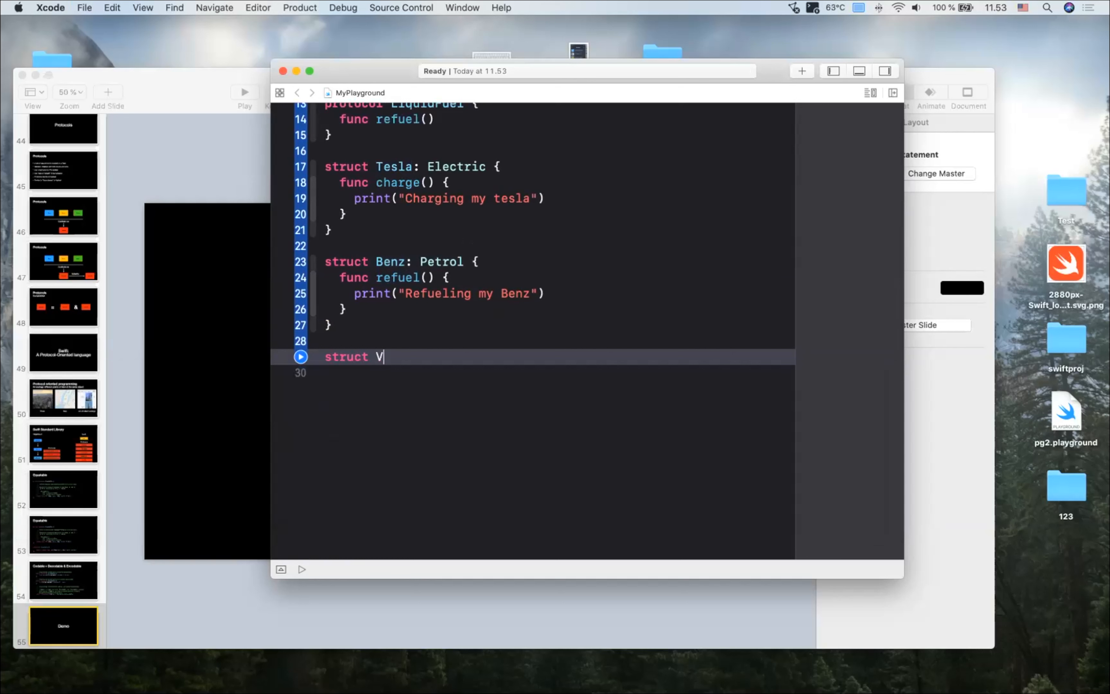
{"action": "type", "text": "olvo:"}
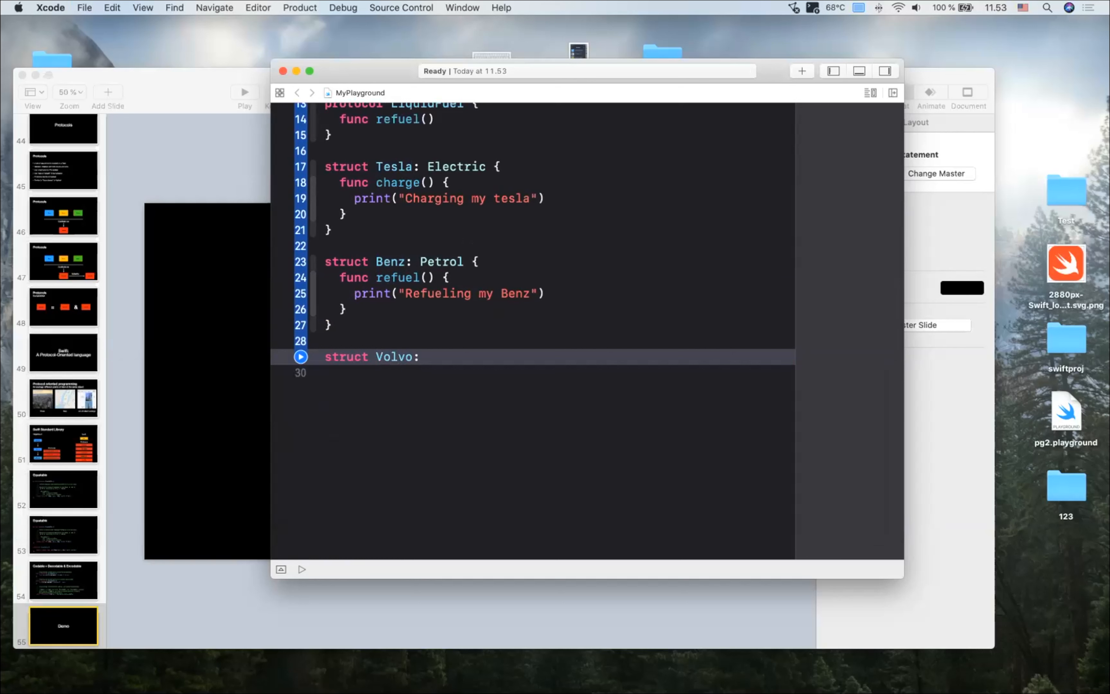
{"action": "type", "text": "Diesel {"}
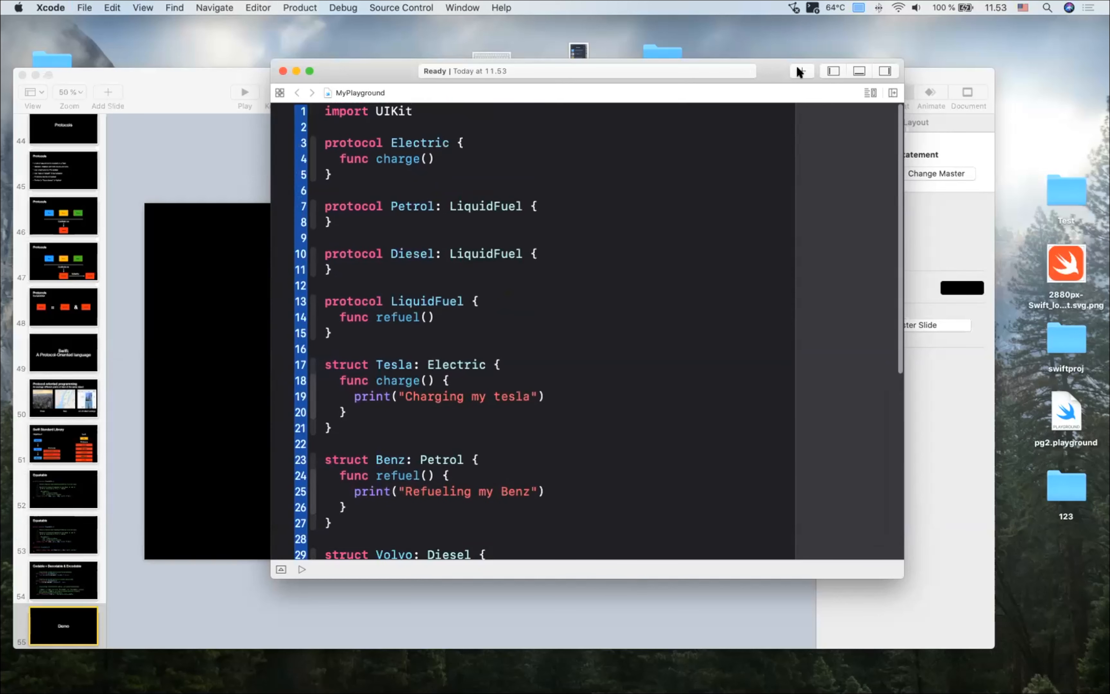
- Enlarge the playground window and finish Volvo's refuel() printing "Refueling my Volvo"
{"action": "left_click_drag", "start_coordinate": [586, 71], "coordinate": [558, 27]}
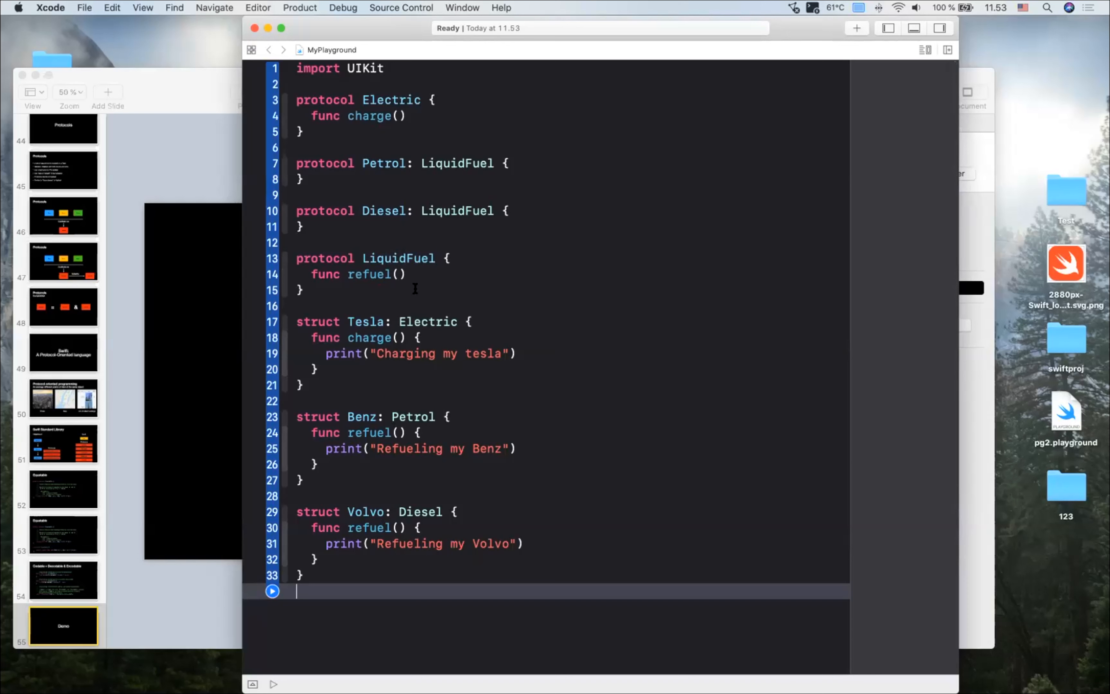
{"action": "mouse_move", "coordinate": [411, 218]}
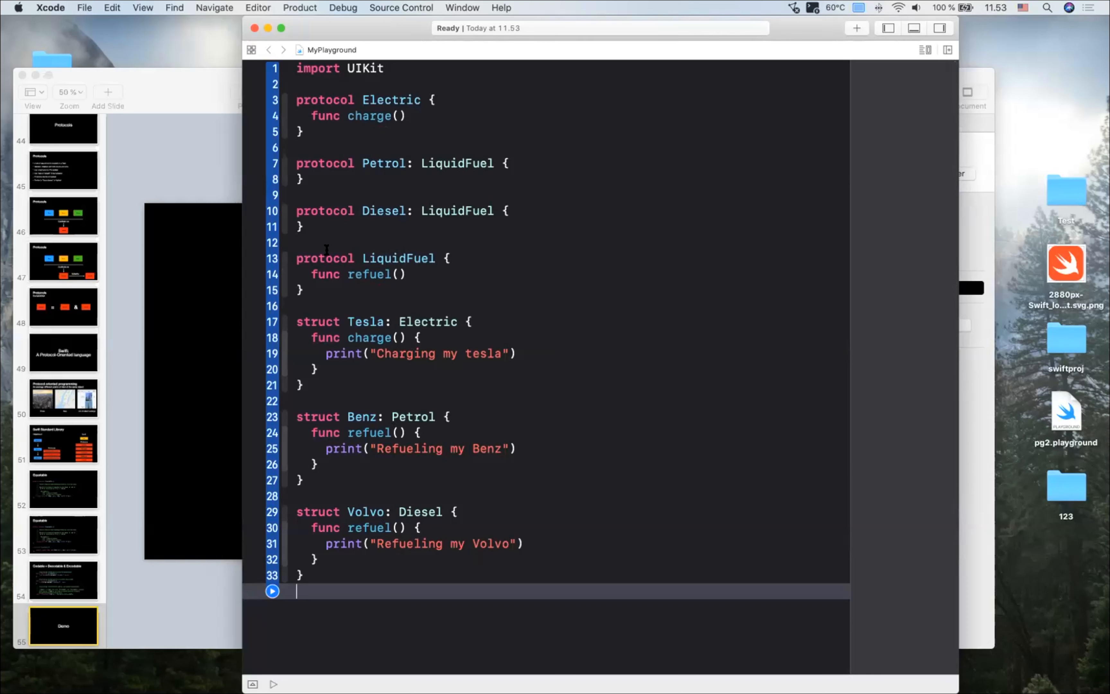
{"action": "left_click_drag", "start_coordinate": [297, 416], "coordinate": [297, 487]}
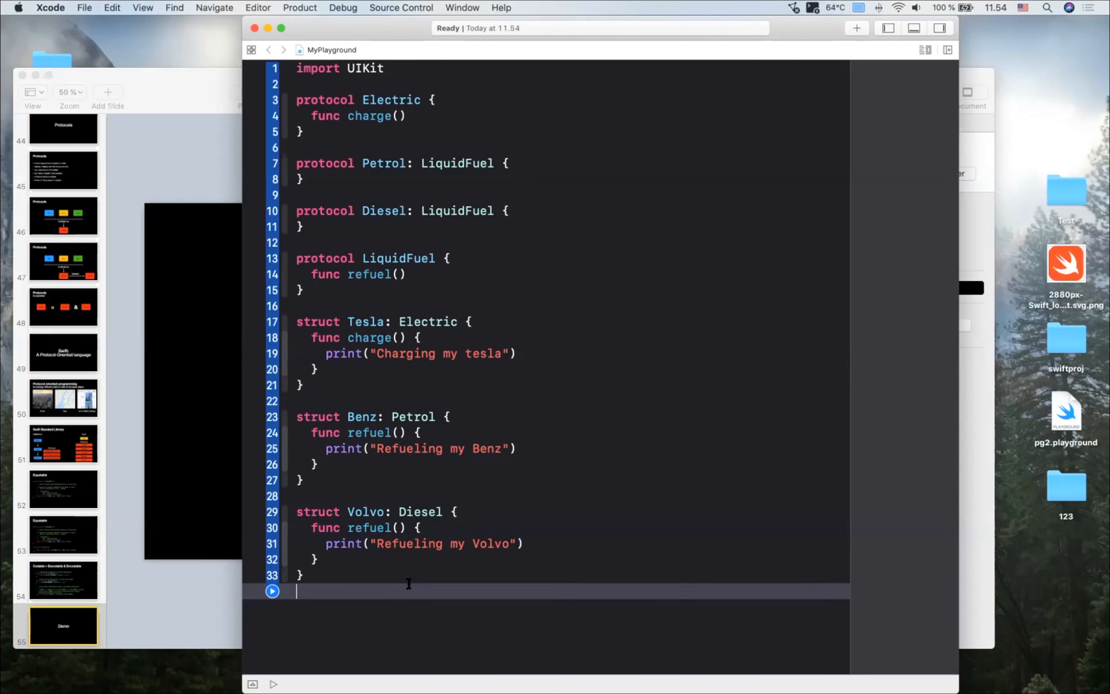
{"action": "mouse_move", "coordinate": [410, 599]}
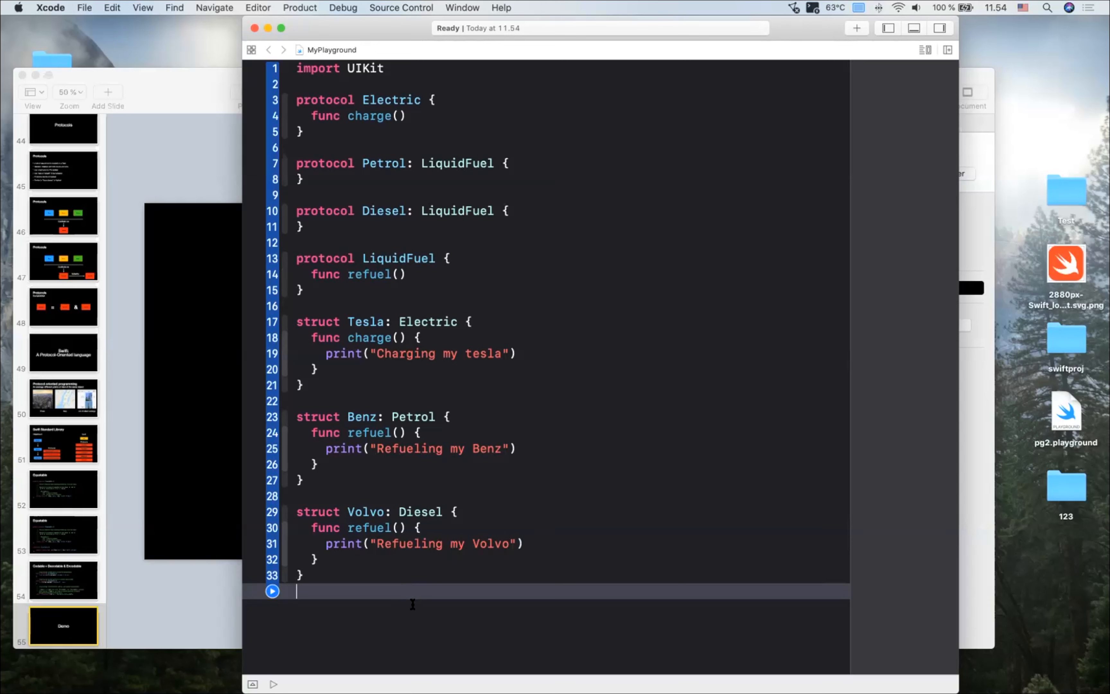
{"action": "mouse_move", "coordinate": [413, 556]}
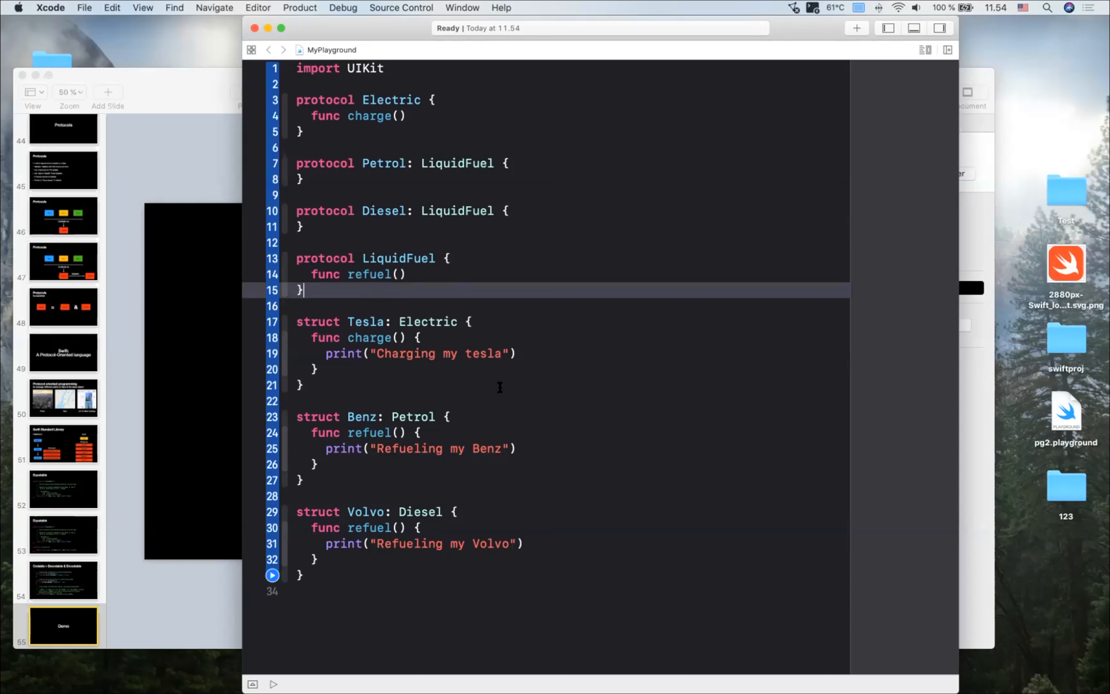
{"action": "mouse_move", "coordinate": [594, 321]}
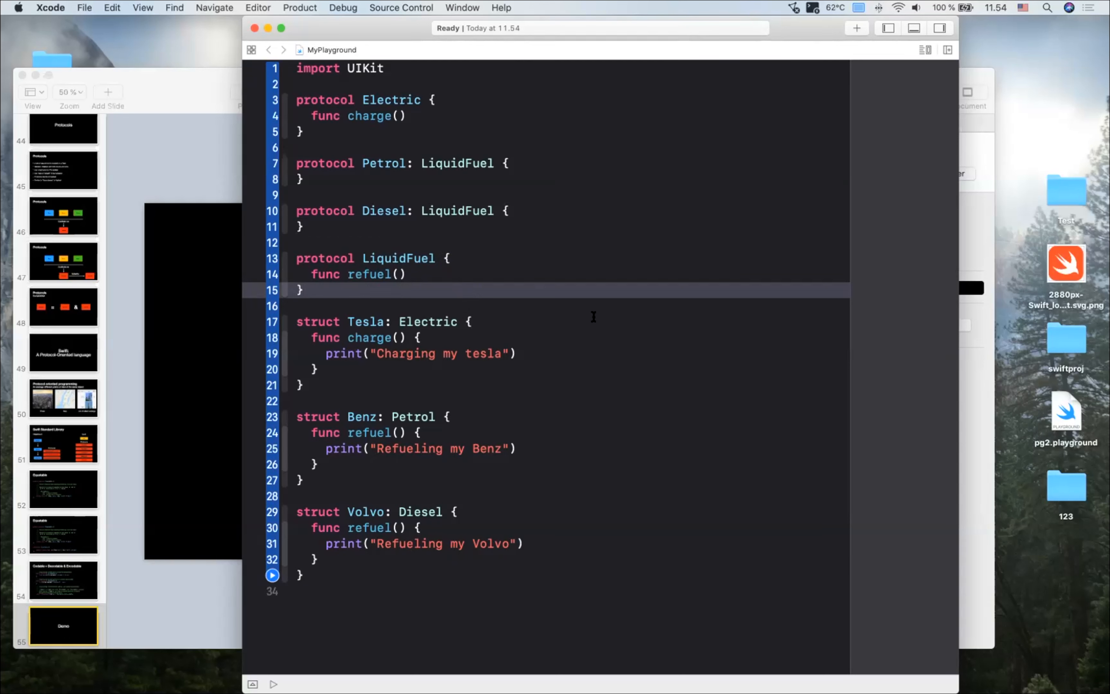
{"action": "mouse_move", "coordinate": [474, 302]}
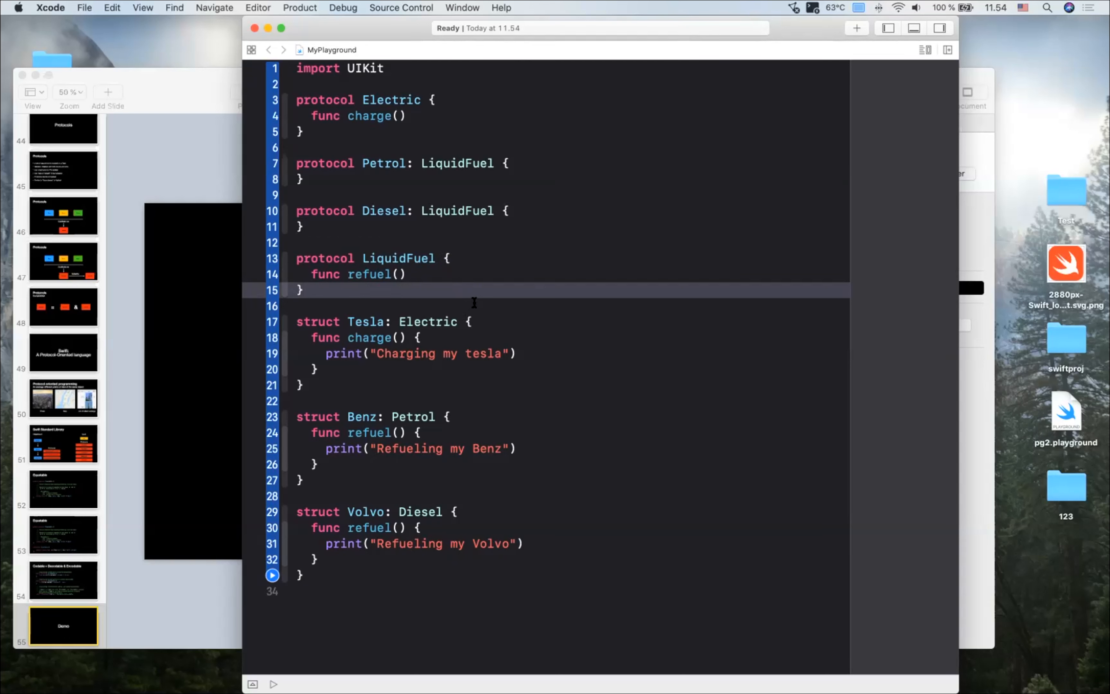
- Define a Hybrid typealias combining Electric & Petrol under the protocols
{"action": "type", "text": "t"}
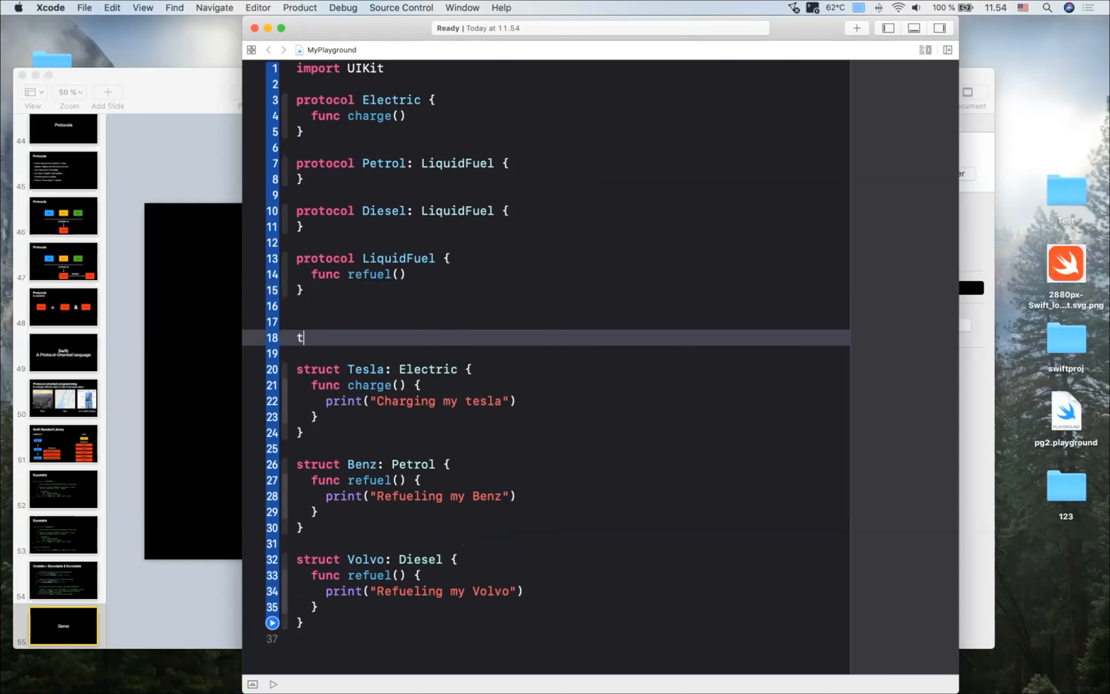
{"action": "type", "text": "ypealias Hyb ="}
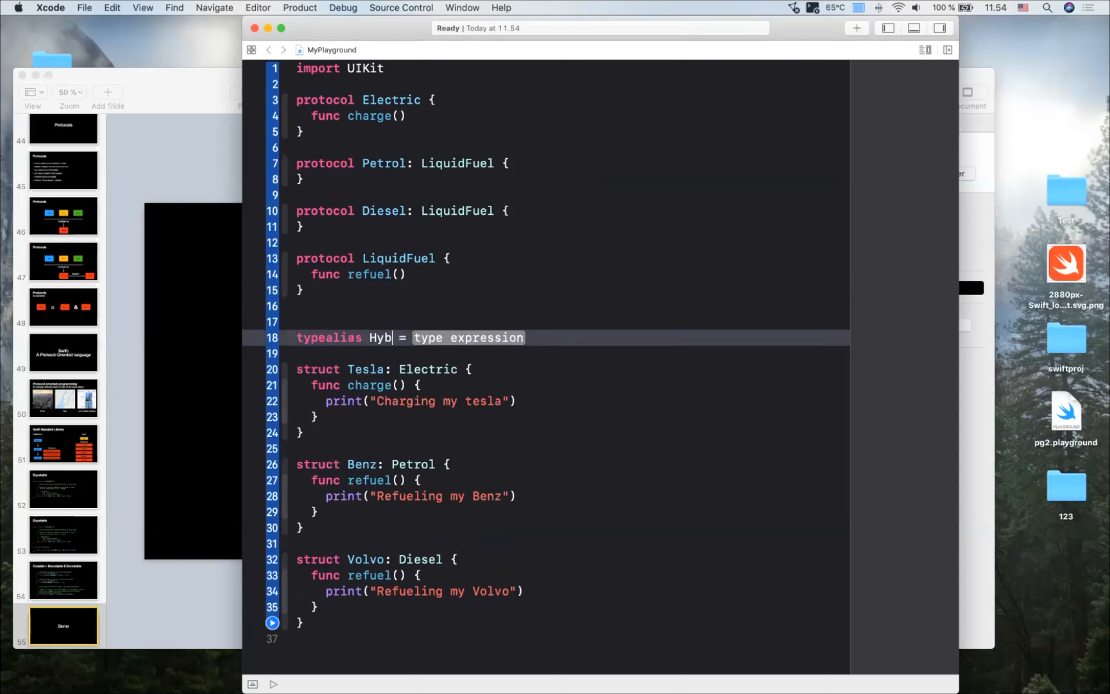
{"action": "type", "text": "rid"}
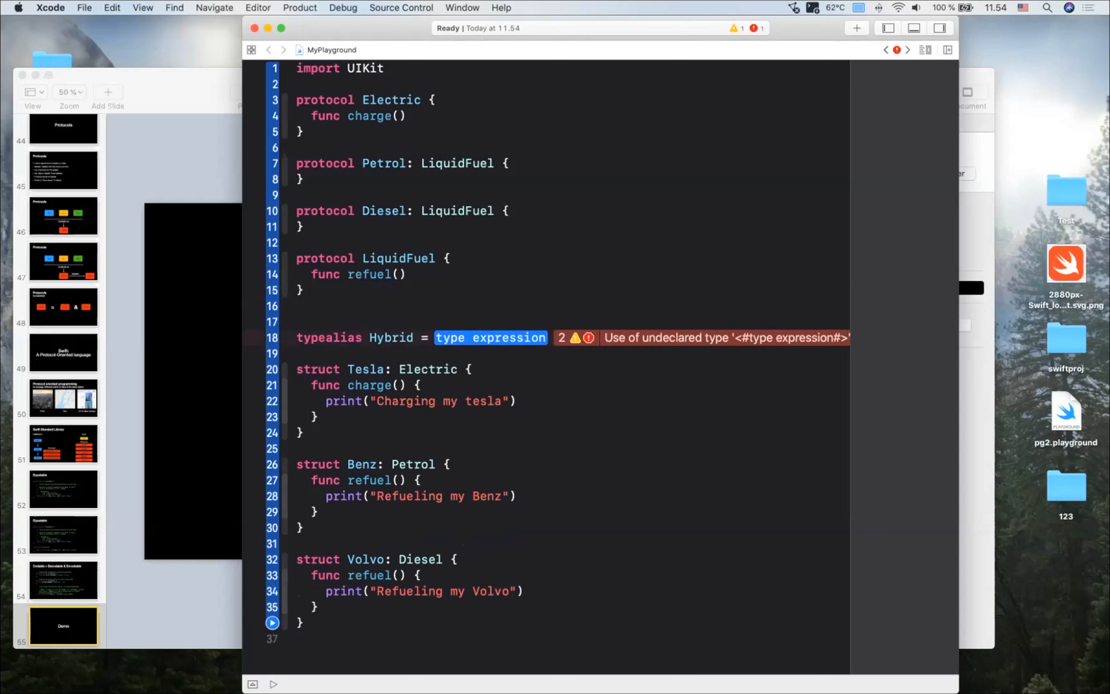
{"action": "type", "text": "Electric & Petrol"}
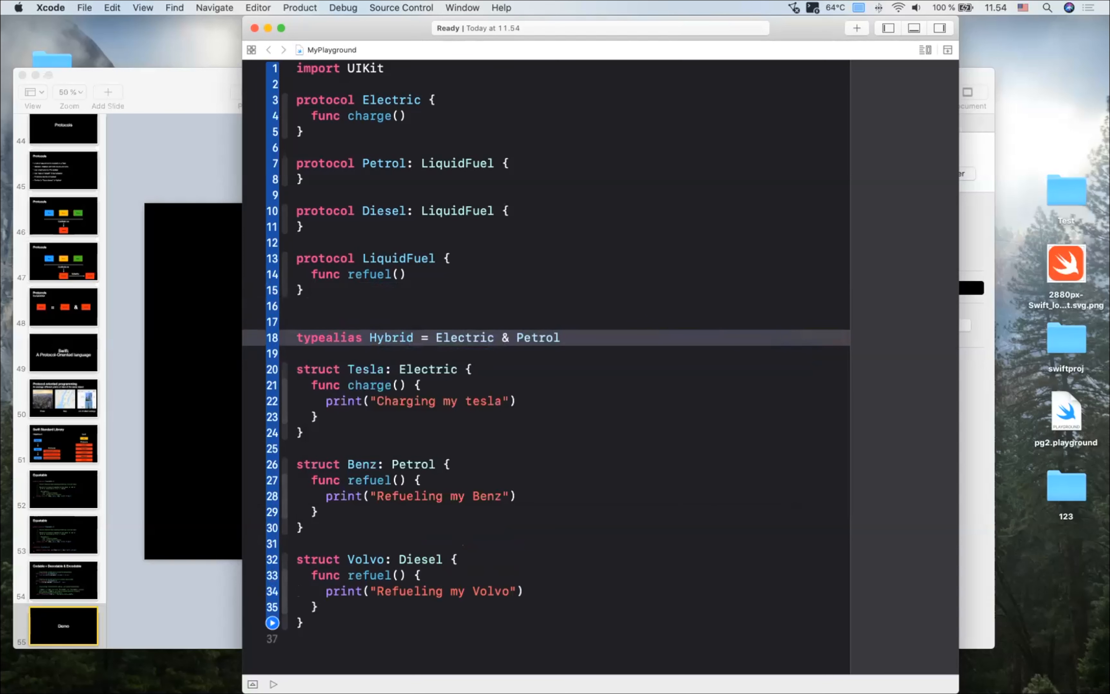
- Try a (Petrol || Diesel) version of Hybrid, which fails to compile, and revert
{"action": "type", "text": "("}
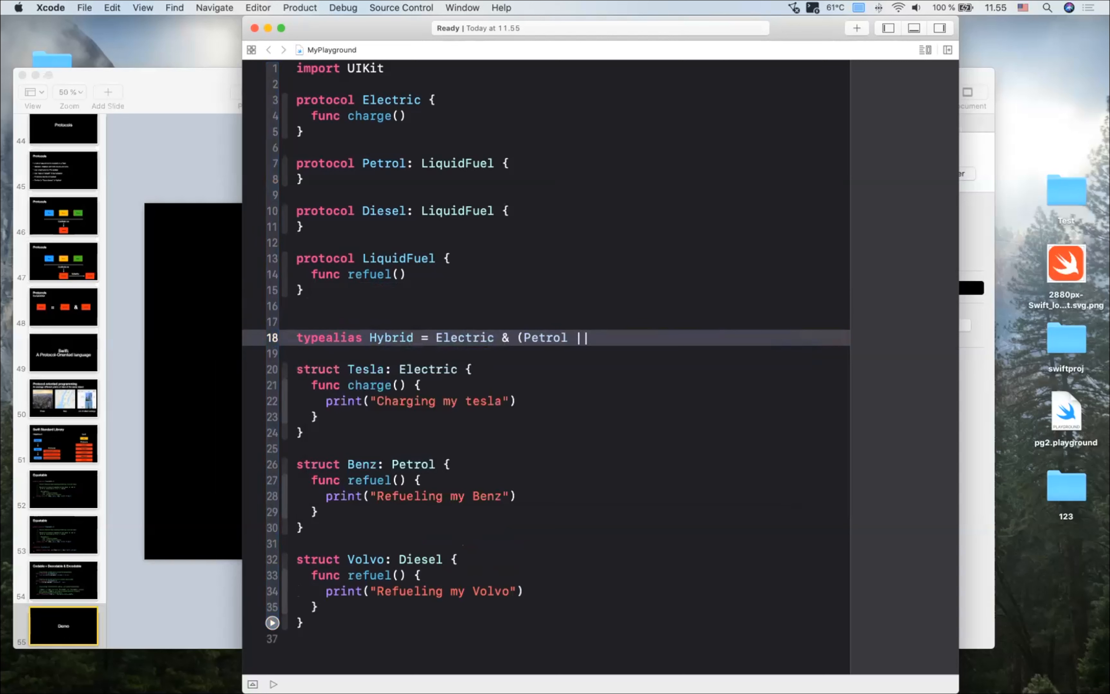
{"action": "type", "text": "\" \""}
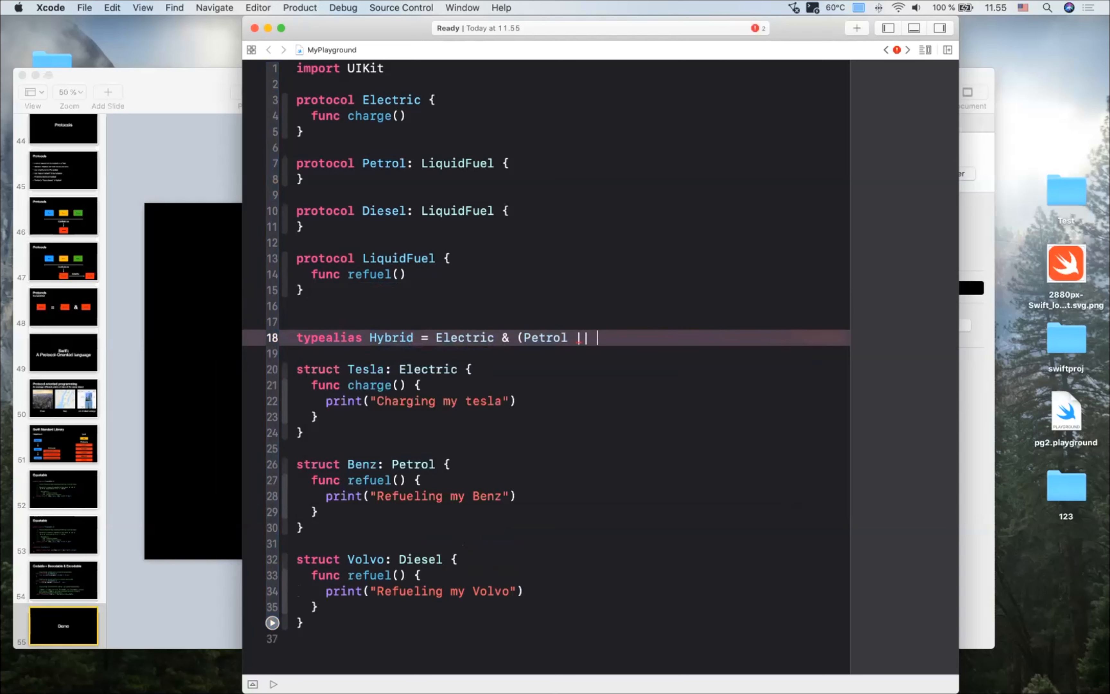
{"action": "type", "text": "D"}
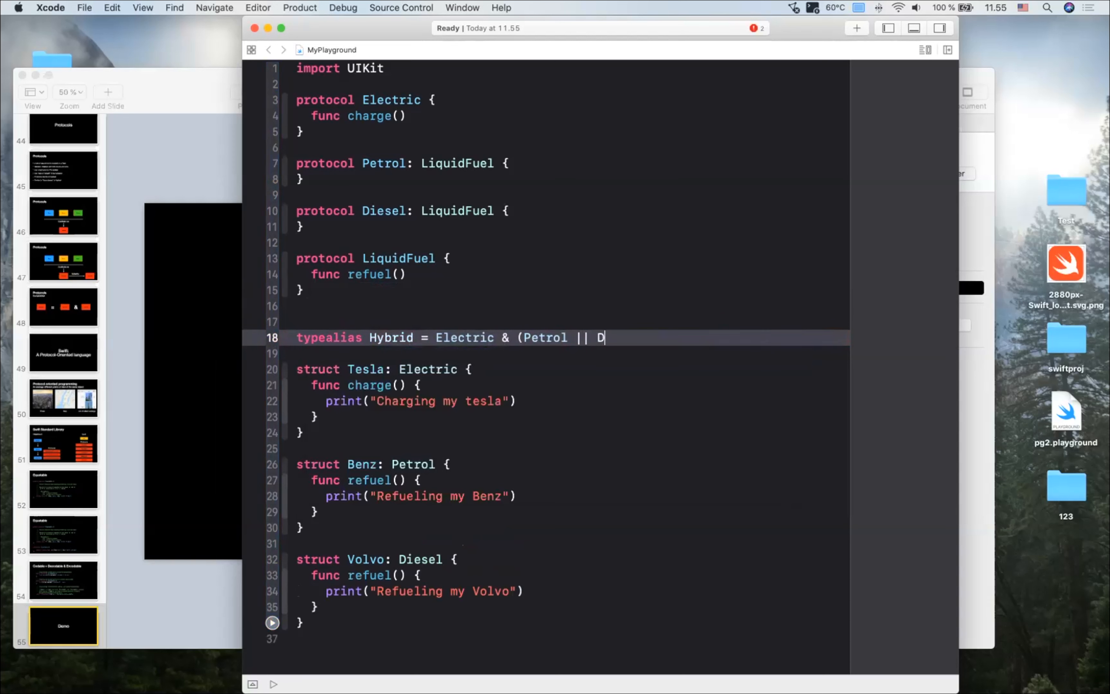
{"action": "type", "text": "iesel"}
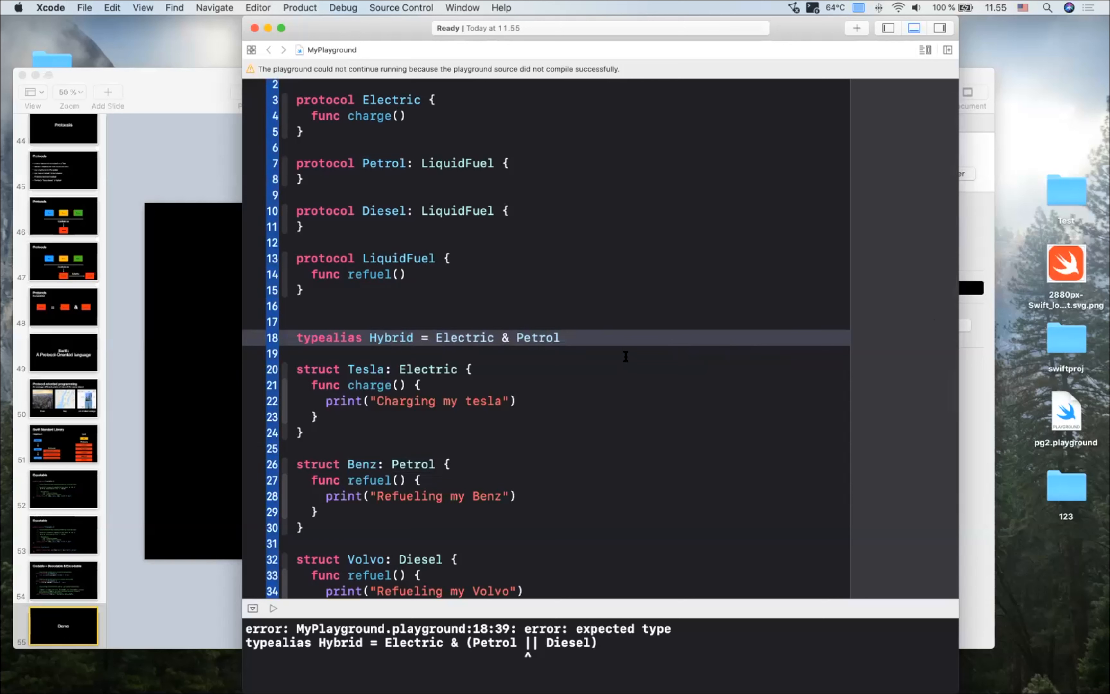
- Switch to Keynote and show slide 56, the Protocol-Oriented Programming summary
{"action": "scroll", "scroll_direction": "down", "scroll_amount": 3}
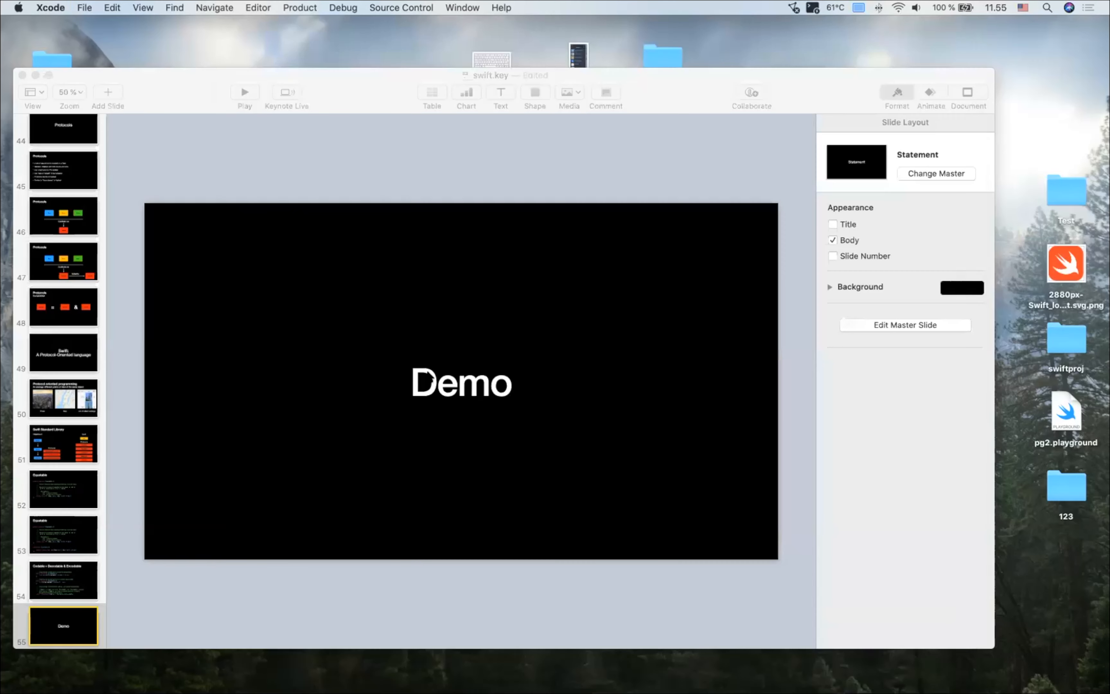
{"action": "left_click", "coordinate": [63, 580]}
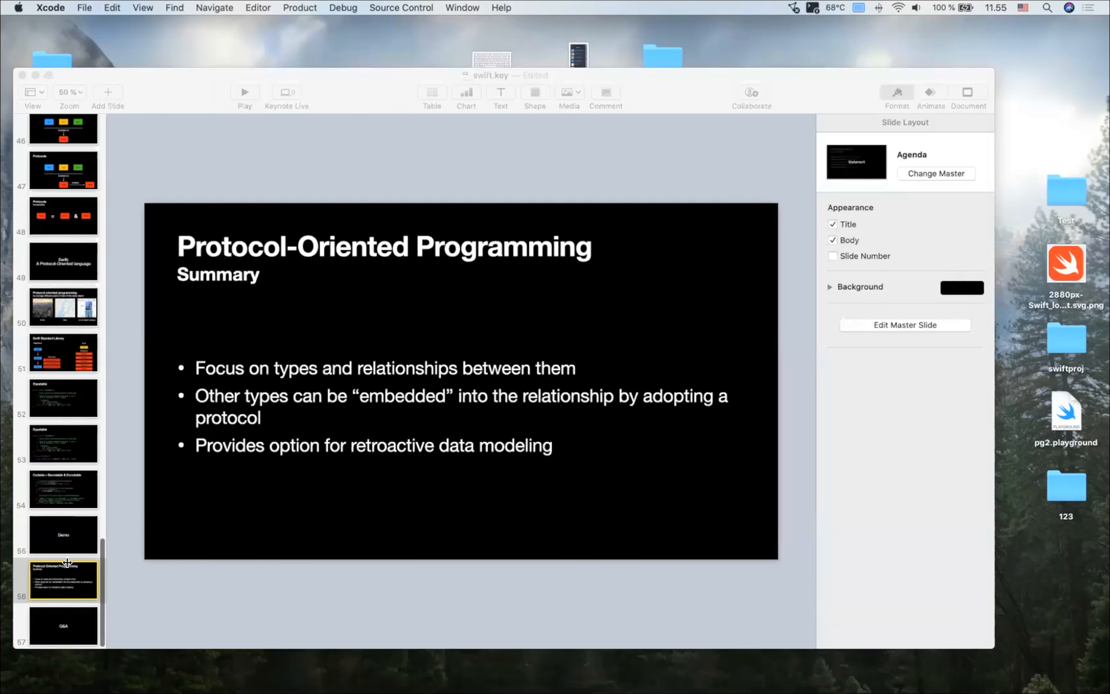